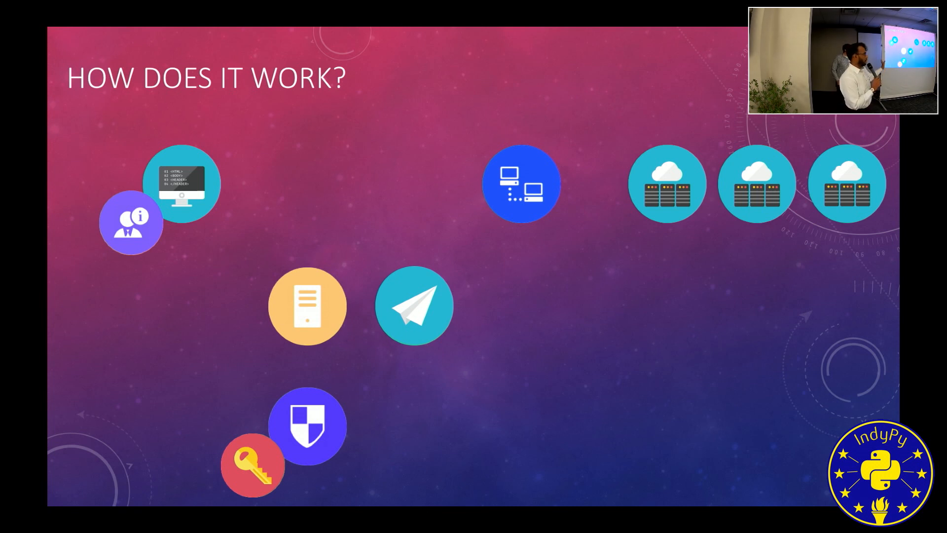
Step: Advance past the 'How does it work?' slide toward the Flask app.py routes
key(right)
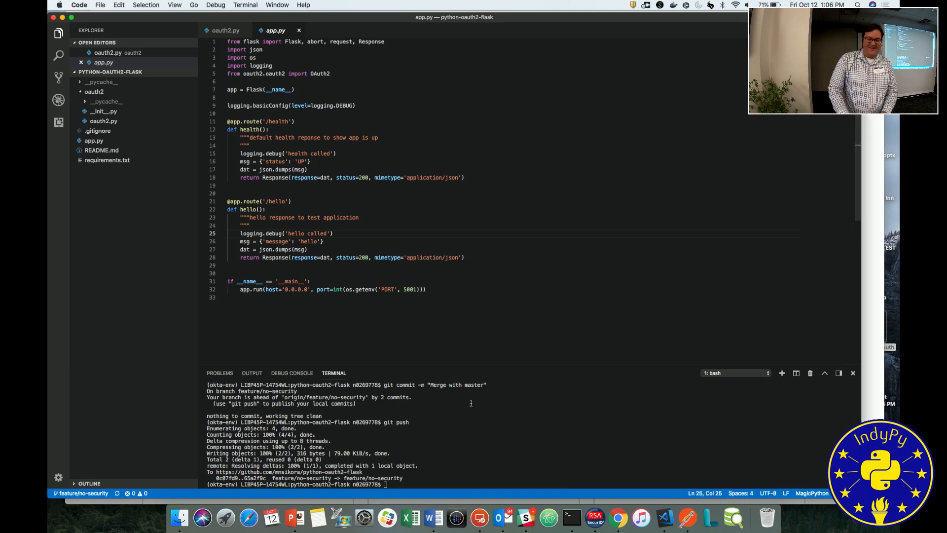
Step: Bring up the Okta admin Dashboard in Chrome
click(618, 518)
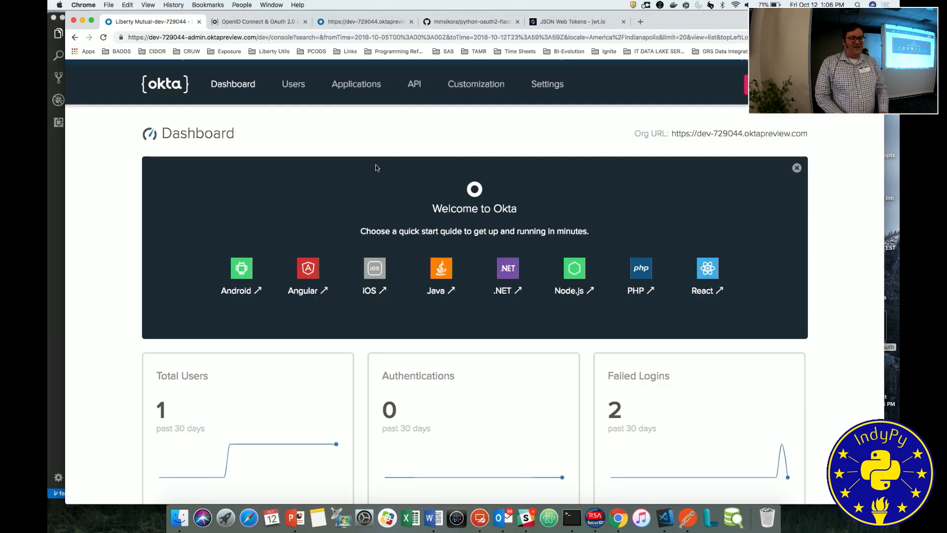
mouse_move(235, 151)
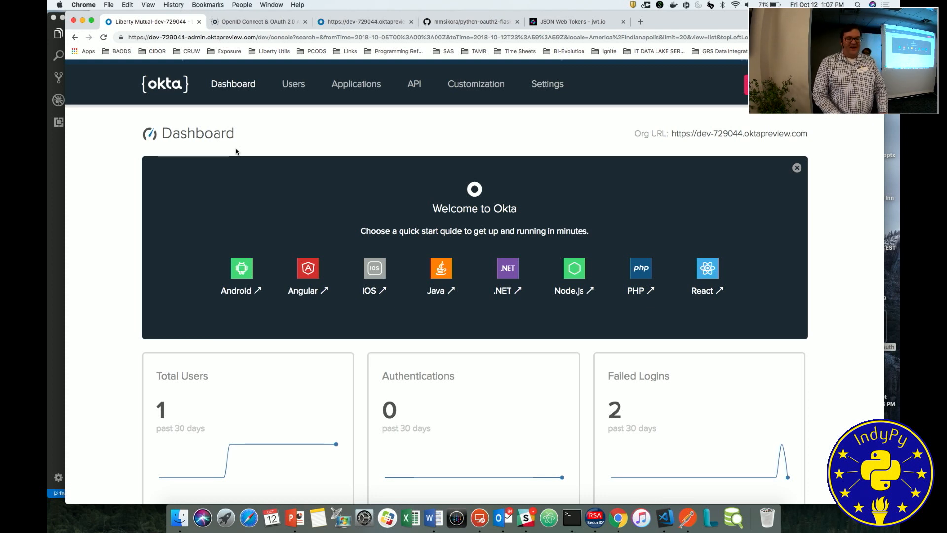
mouse_move(303, 219)
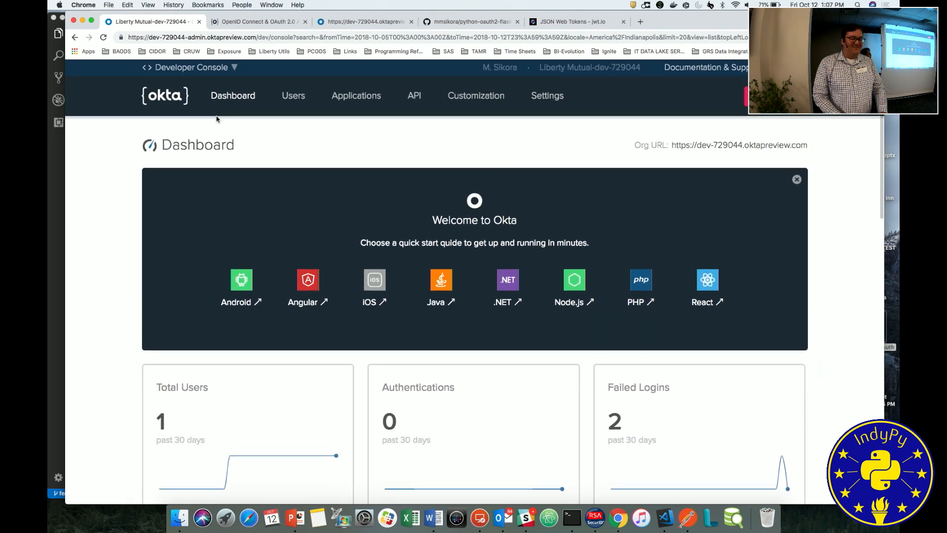
mouse_move(201, 193)
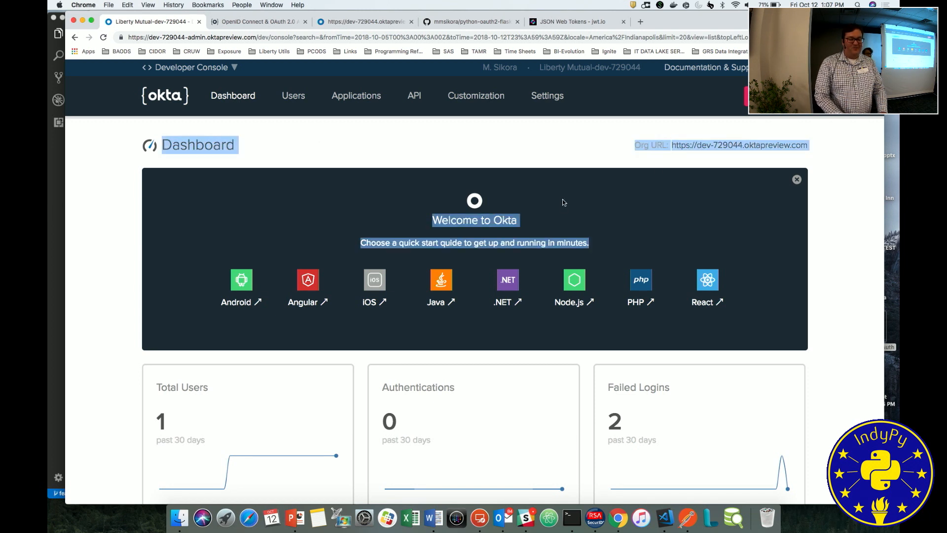
click(293, 95)
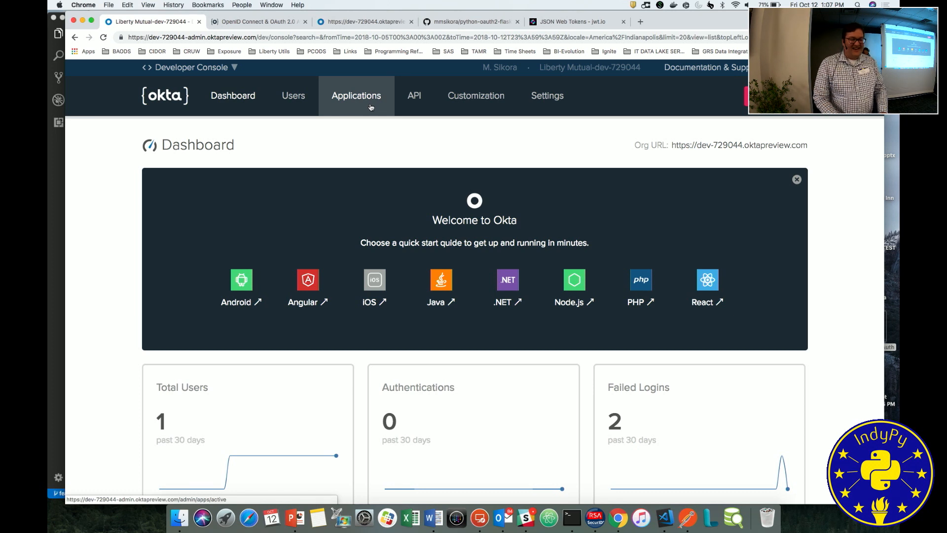
Step: Go to Applications and sign back in to the developer console with the password
click(356, 95)
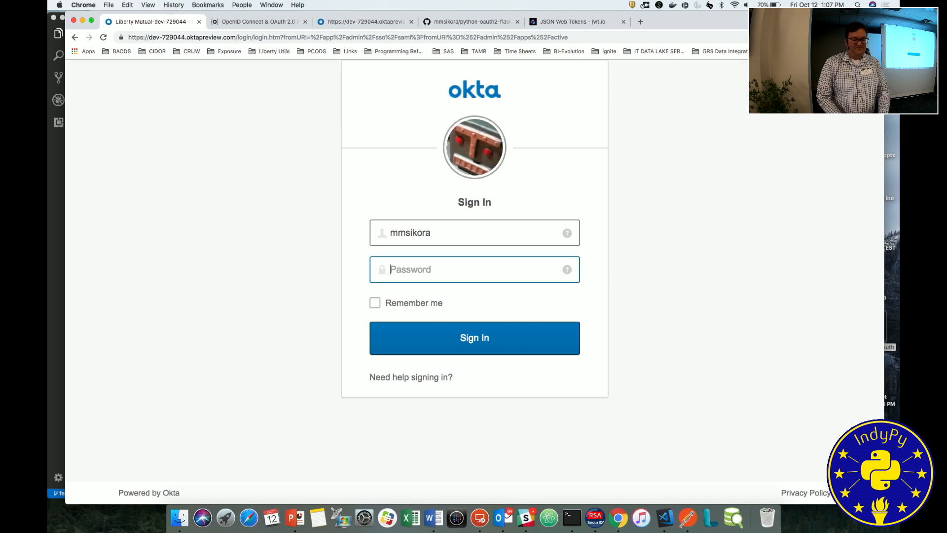
text(password)
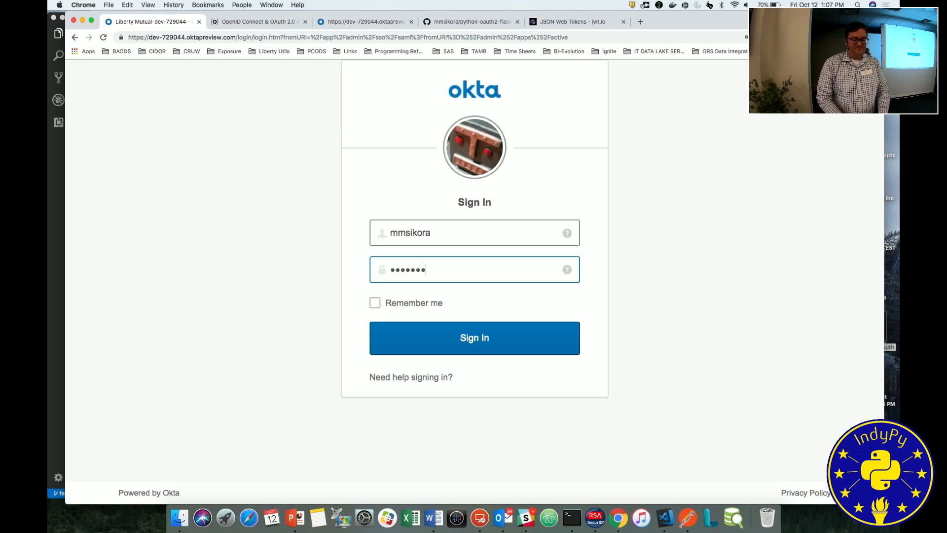
click(474, 338)
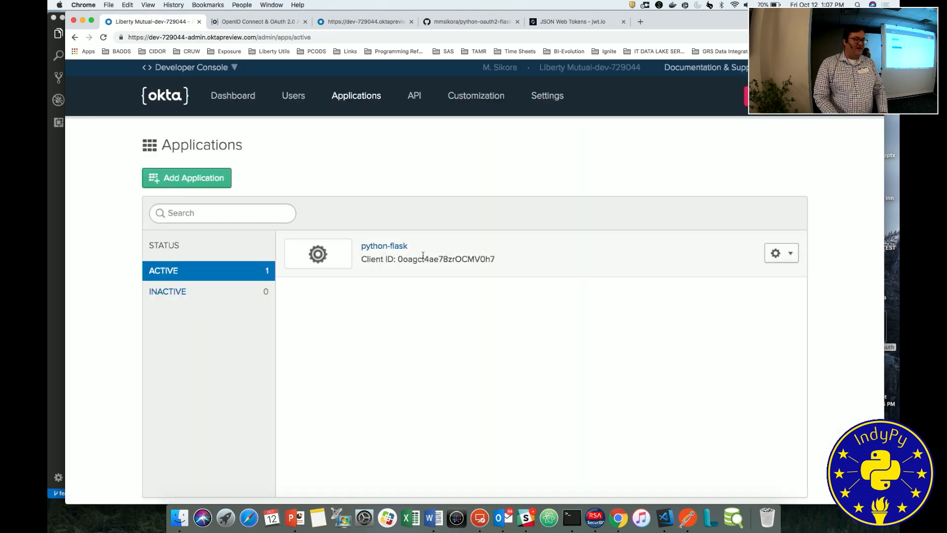
Step: Review the python-flask app's general settings and client credentials, then reach the API menu
click(383, 246)
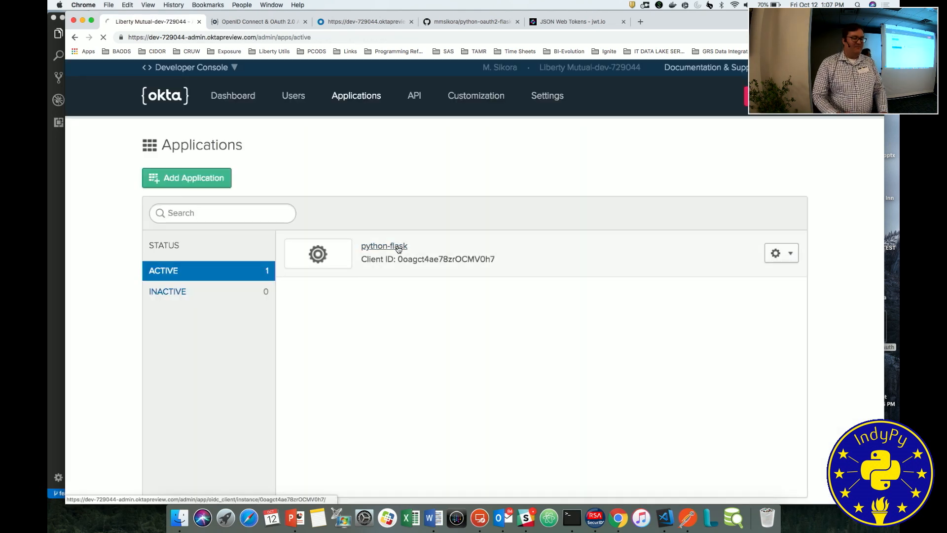
click(383, 246)
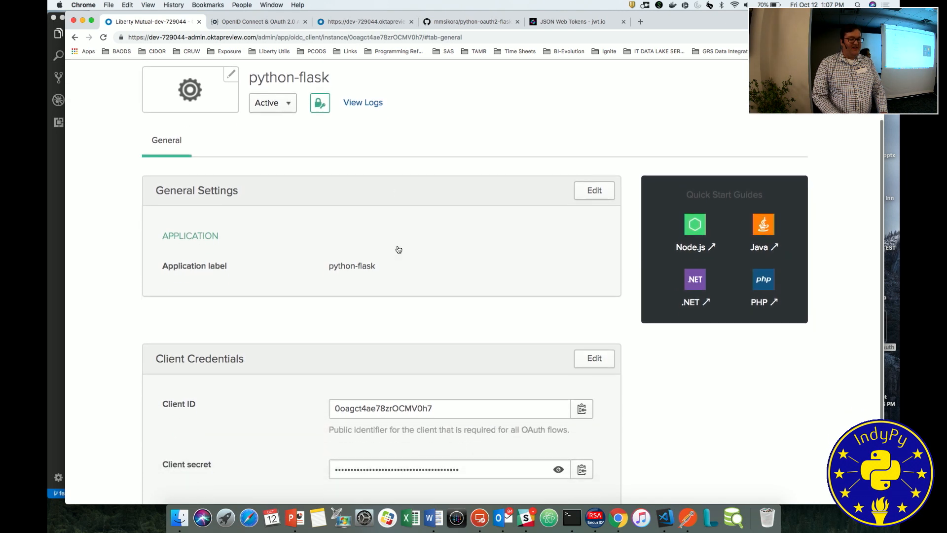
scroll(down, 3)
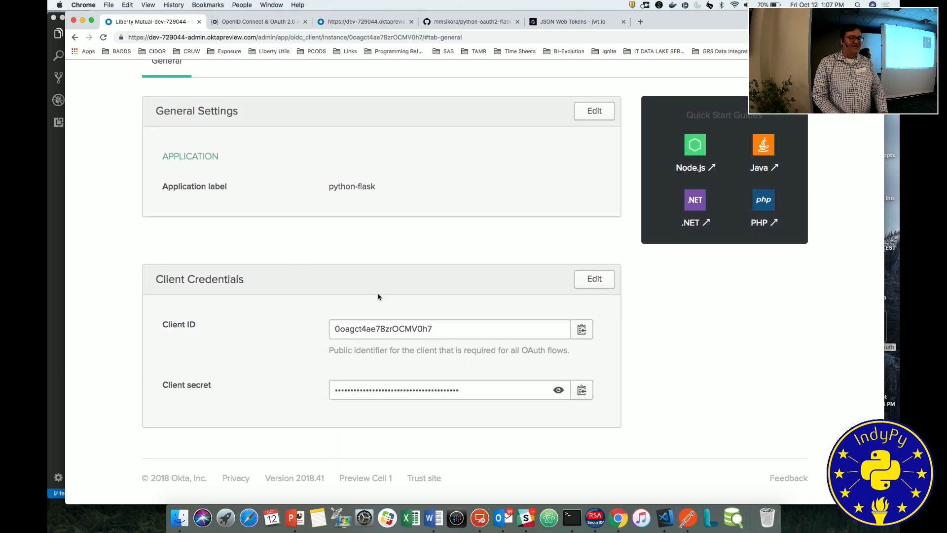
mouse_move(379, 369)
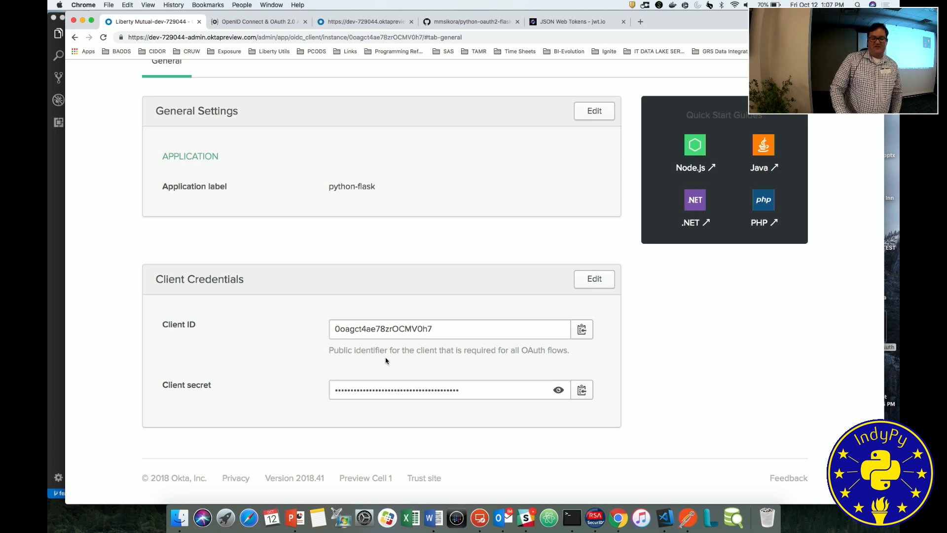
scroll(up, 3)
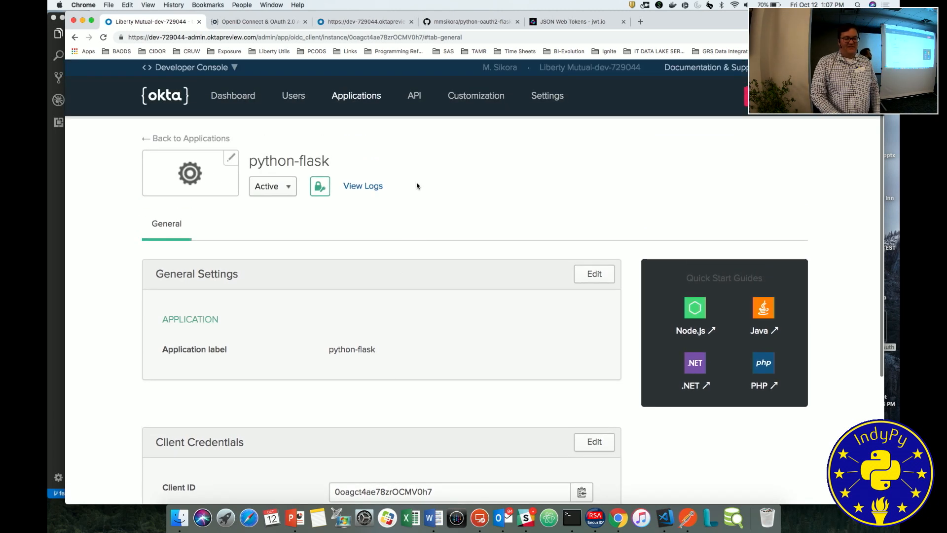
click(413, 95)
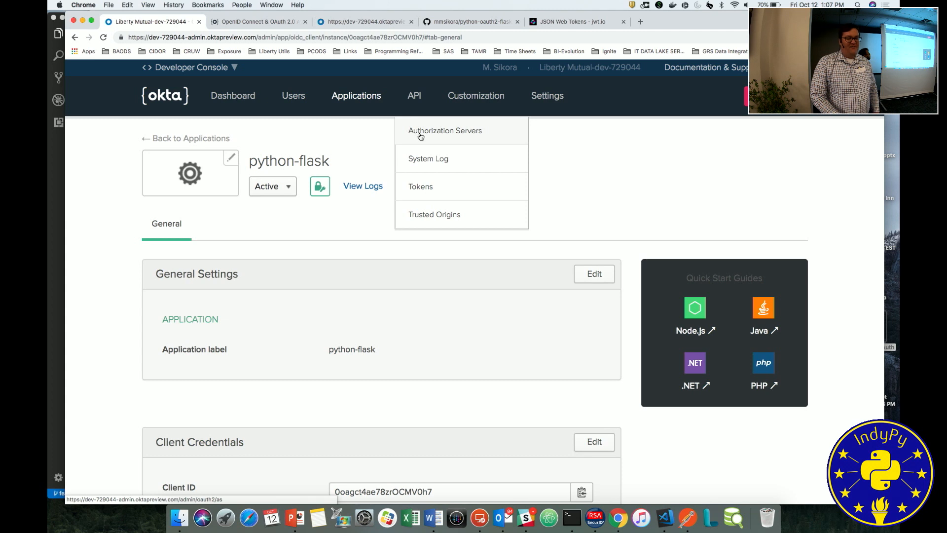
Step: Show the default authorization server's Scopes list, including the custom test scope
click(445, 130)
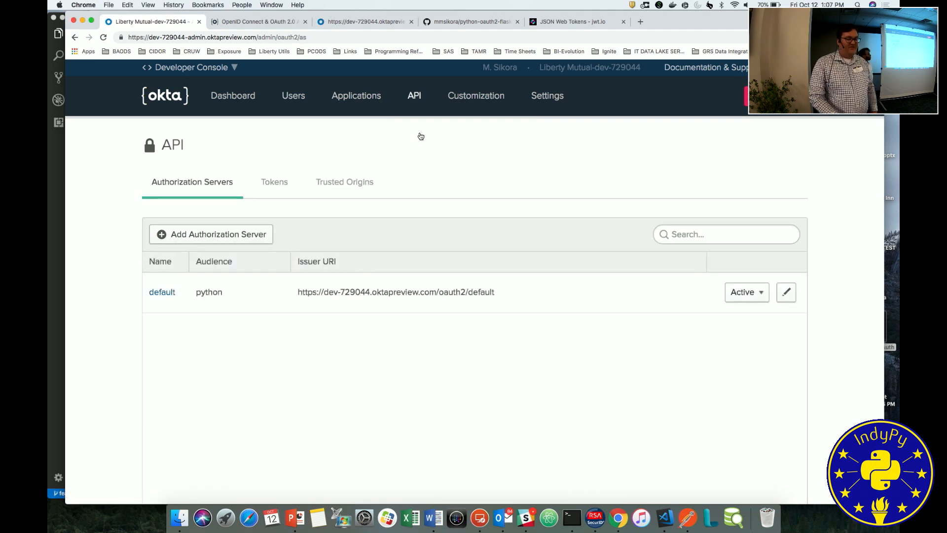
mouse_move(344, 182)
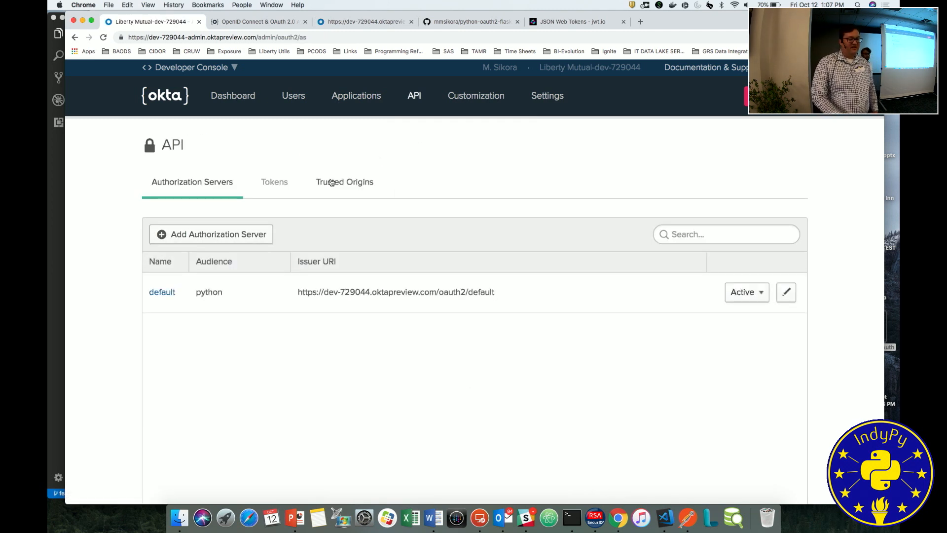
mouse_move(344, 181)
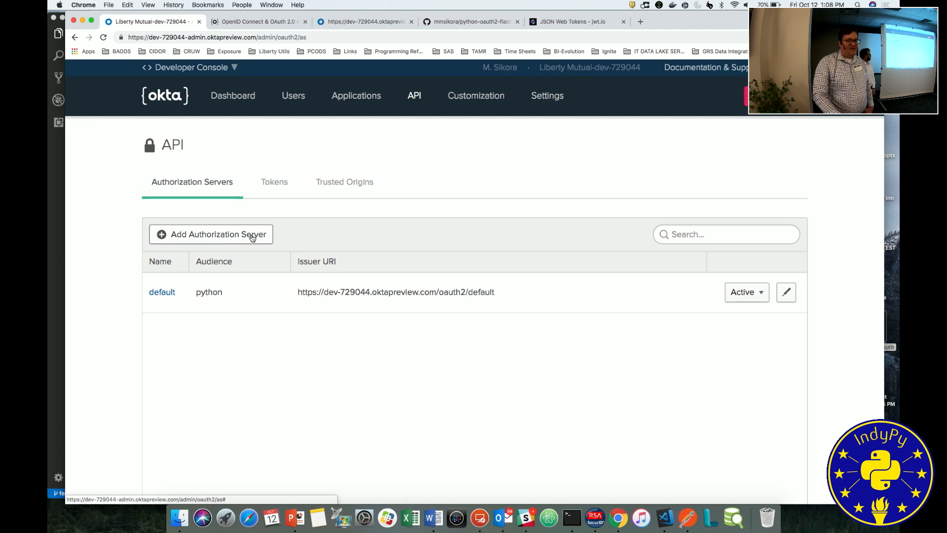
mouse_move(209, 256)
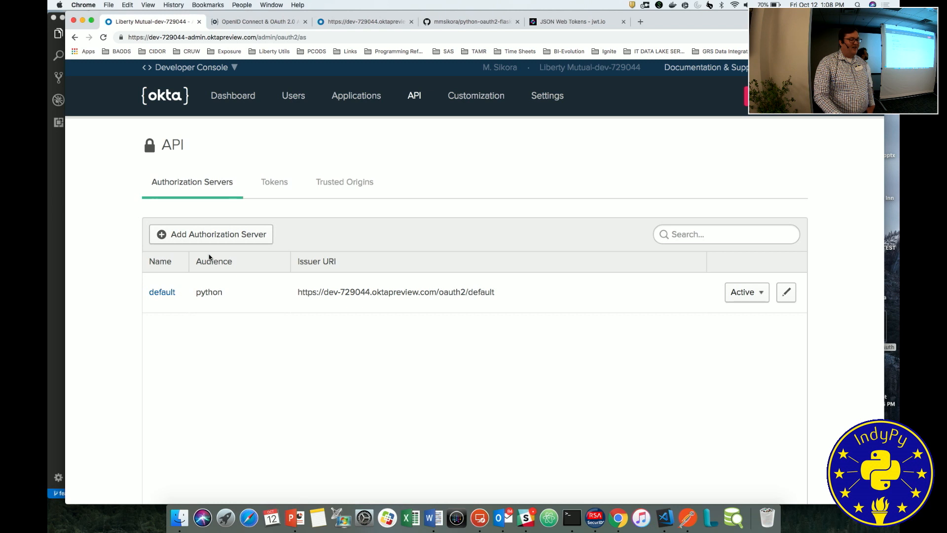
mouse_move(162, 292)
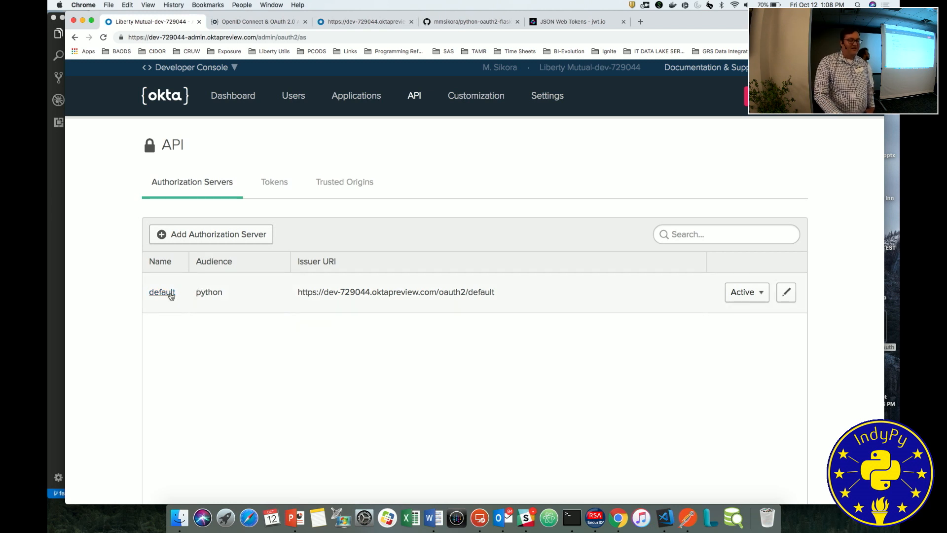
click(162, 291)
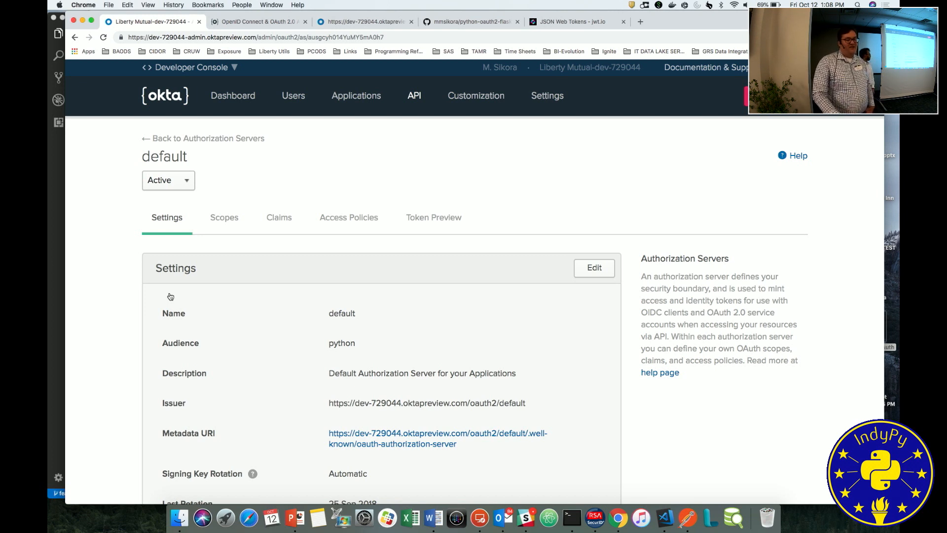
click(224, 217)
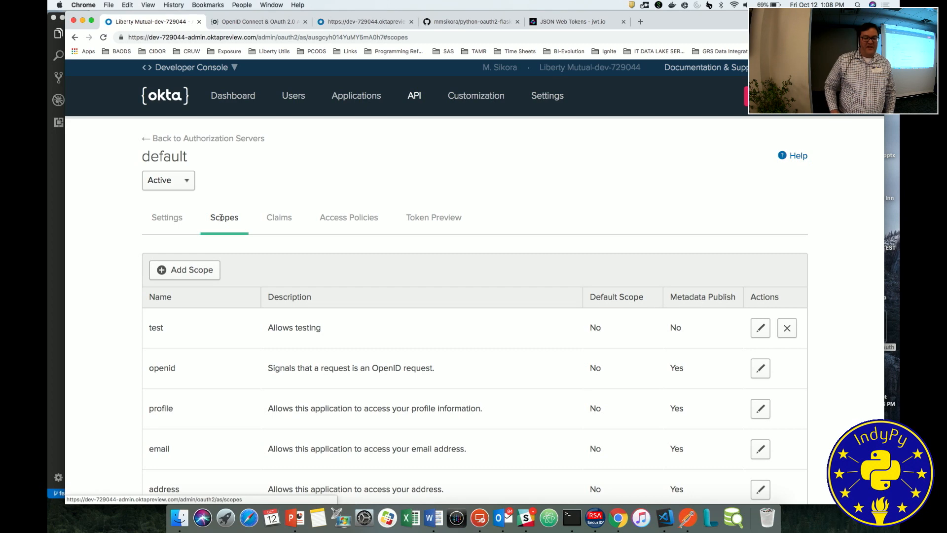
mouse_move(233, 96)
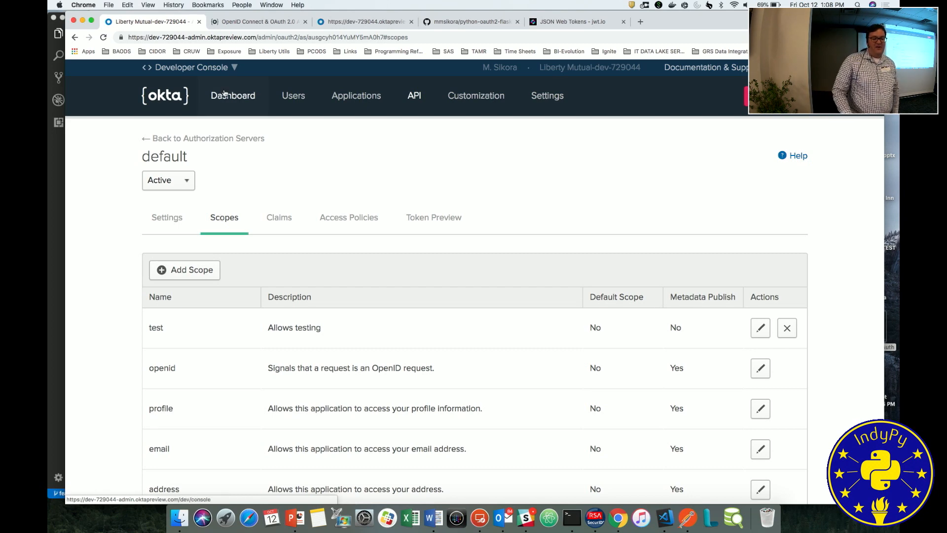
Step: Review the OpenID Connect docs' token response fields and error codes, then the keys tab
click(259, 20)
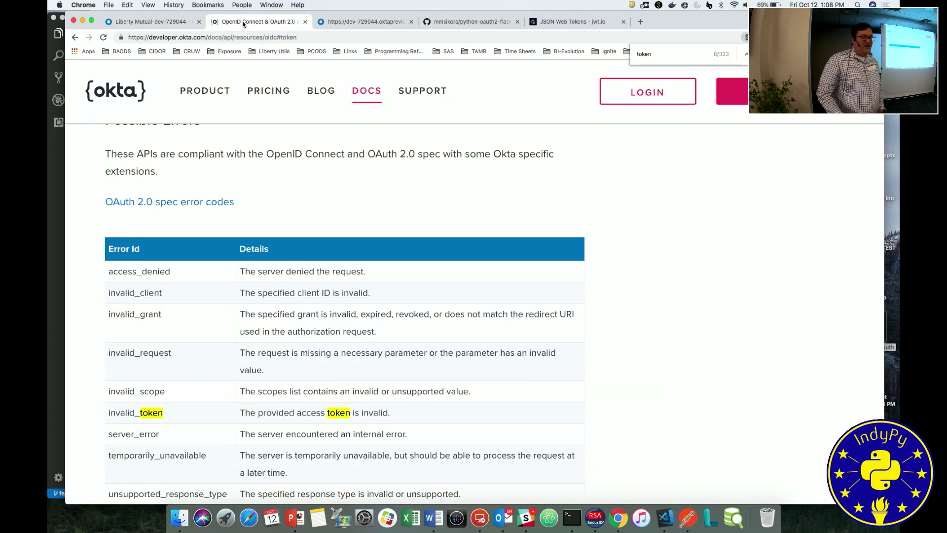
scroll(down, 3)
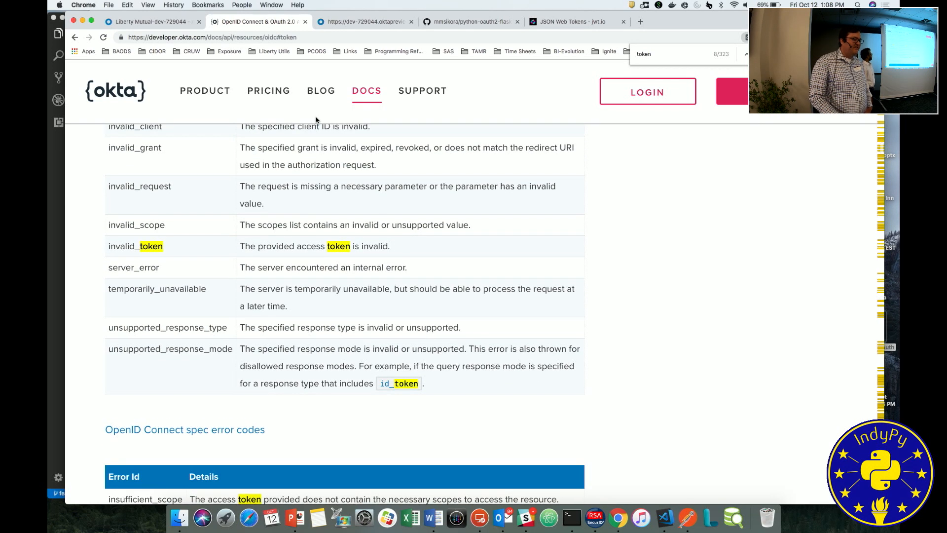
scroll(up, 3)
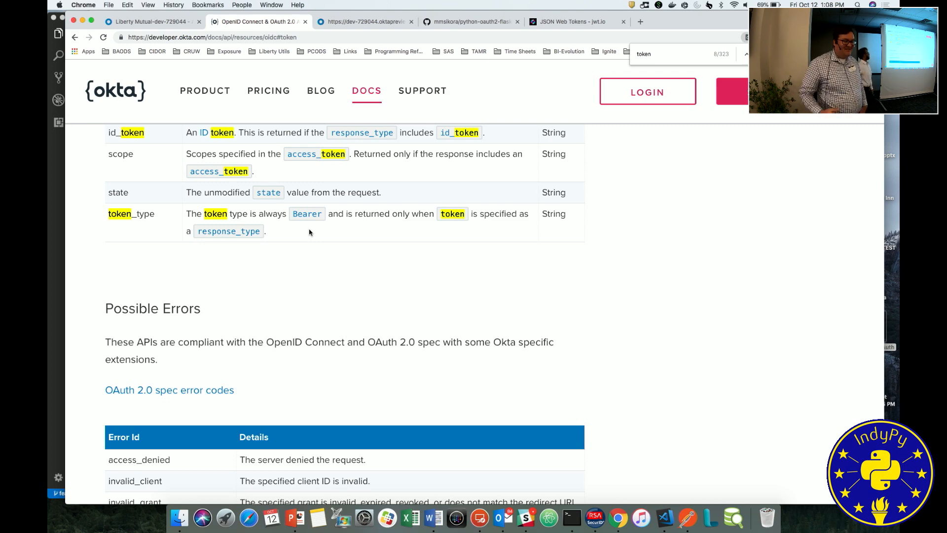
scroll(up, 3)
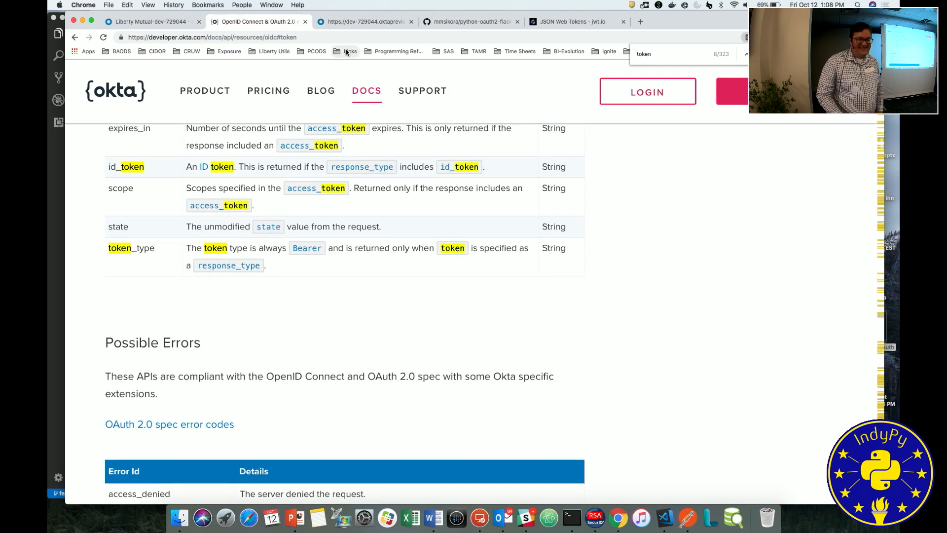
mouse_move(348, 41)
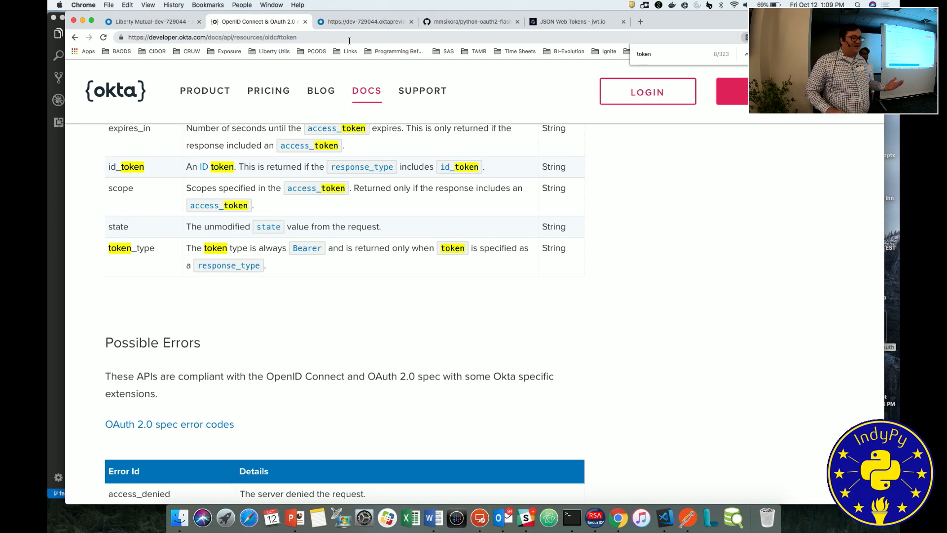
click(362, 20)
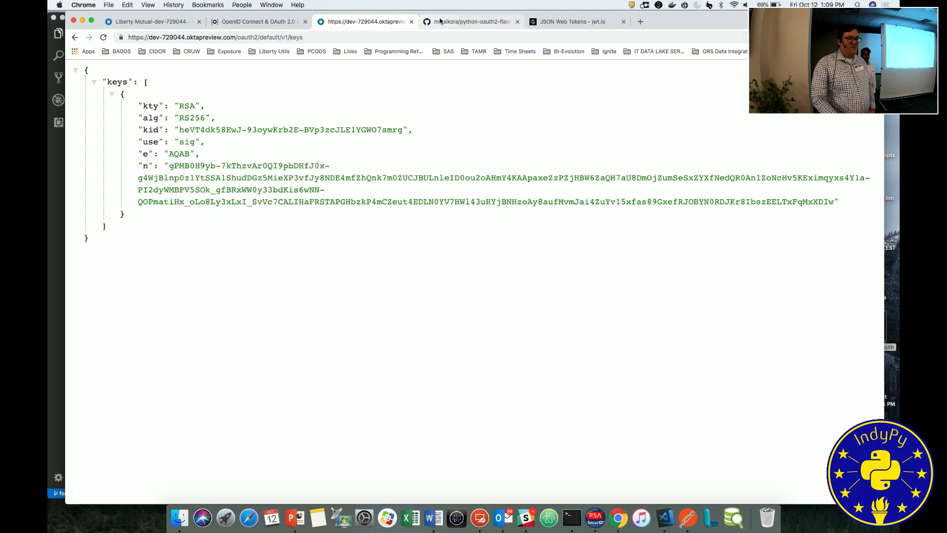
Step: After viewing the /oauth2/default/v1/keys JSON, bring up the project's GitHub repository
click(472, 22)
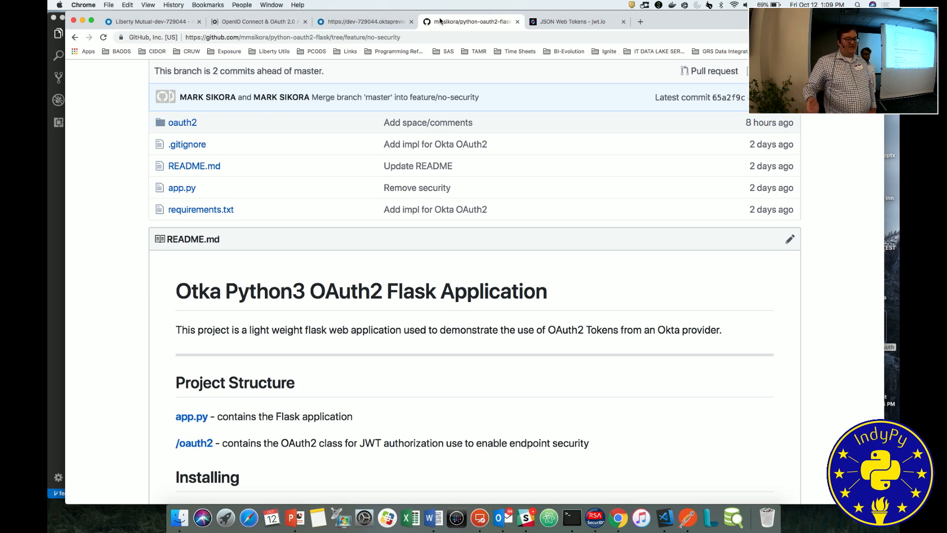
mouse_move(250, 227)
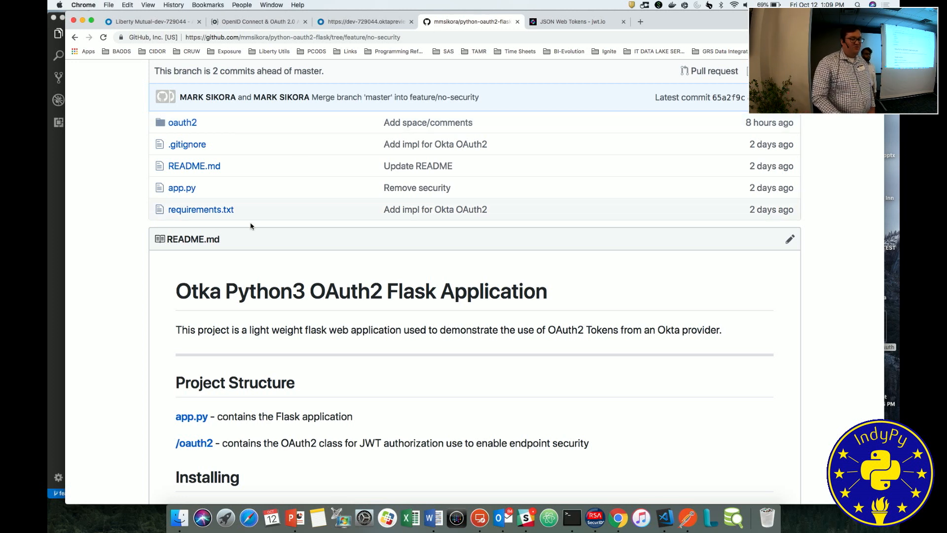
Step: Read app.py's /health and /hello routes on GitHub, then go to the project terminal
click(191, 416)
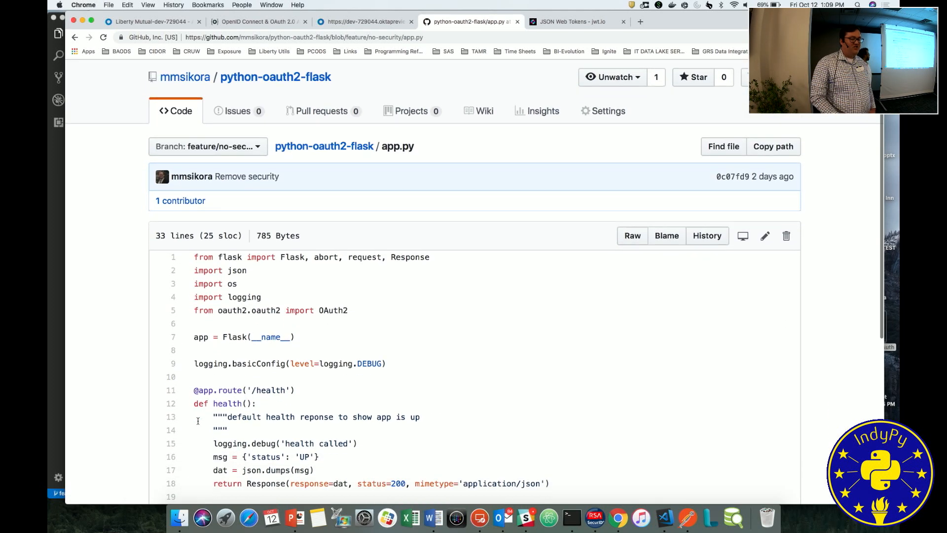
scroll(down, 3)
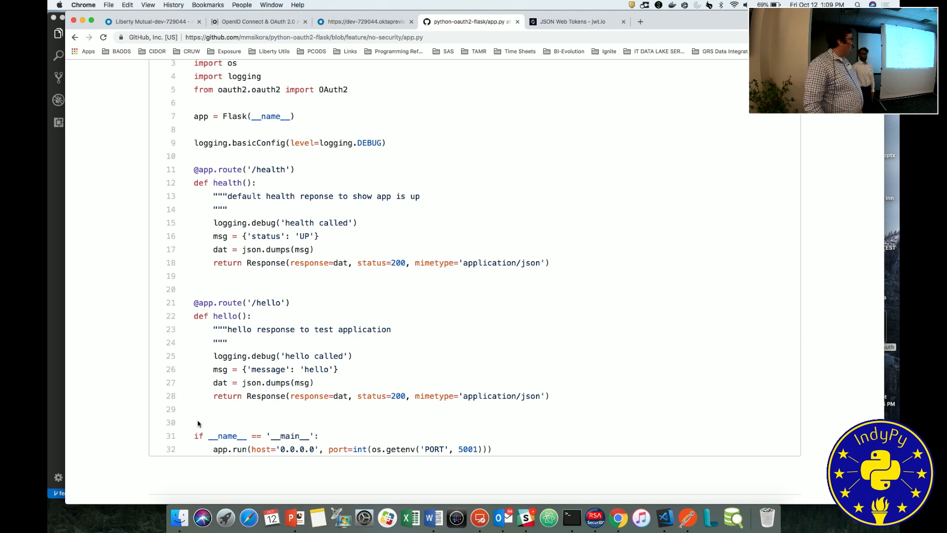
mouse_move(222, 422)
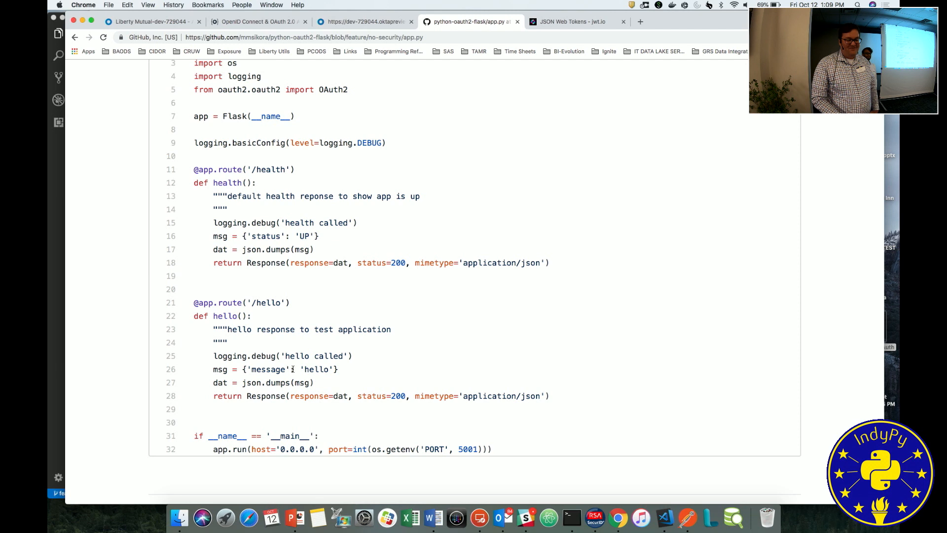
mouse_move(365, 383)
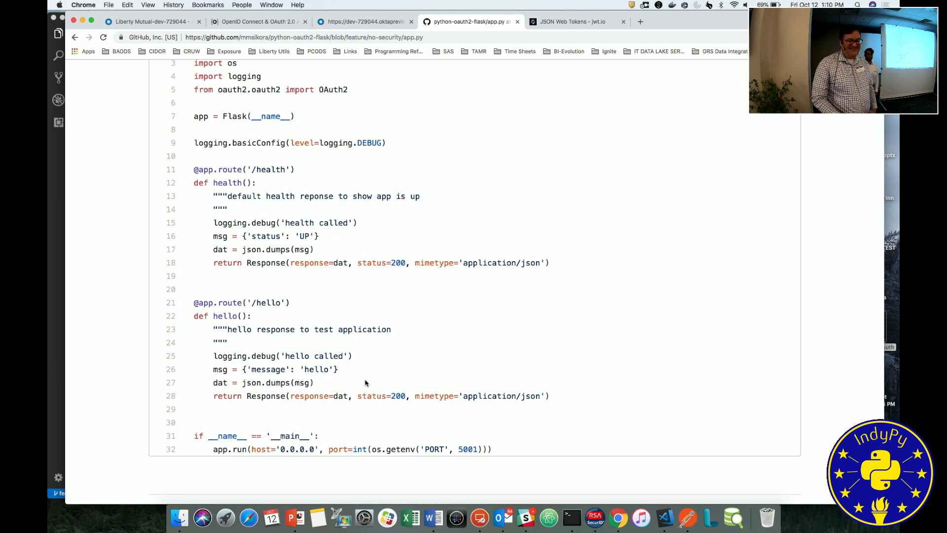
mouse_move(408, 412)
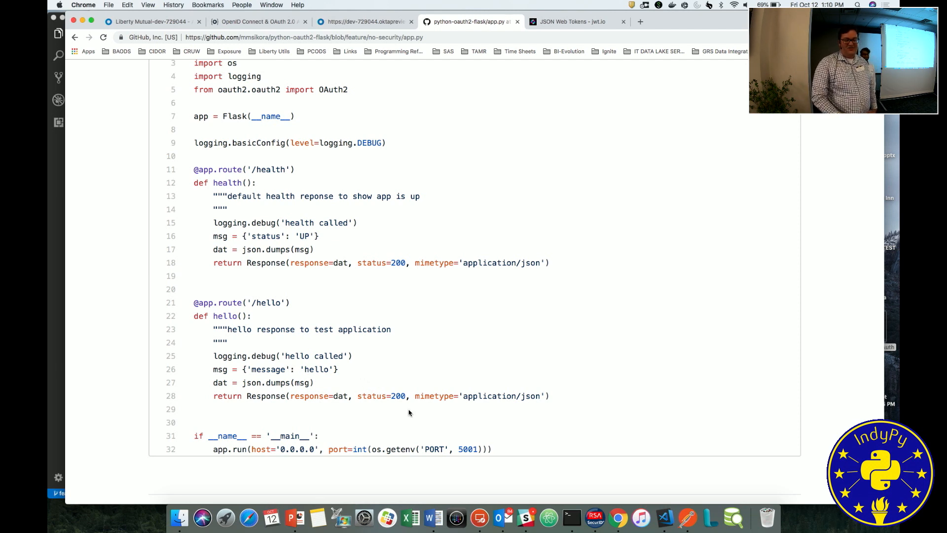
click(571, 518)
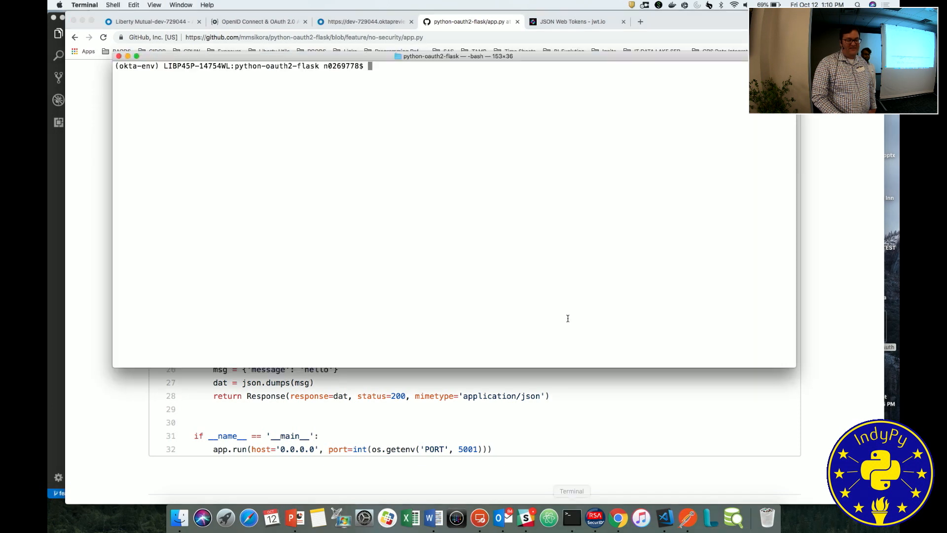
Step: Start the Flask development server with flask run, listening on 127.0.0.1:5000
text(run)
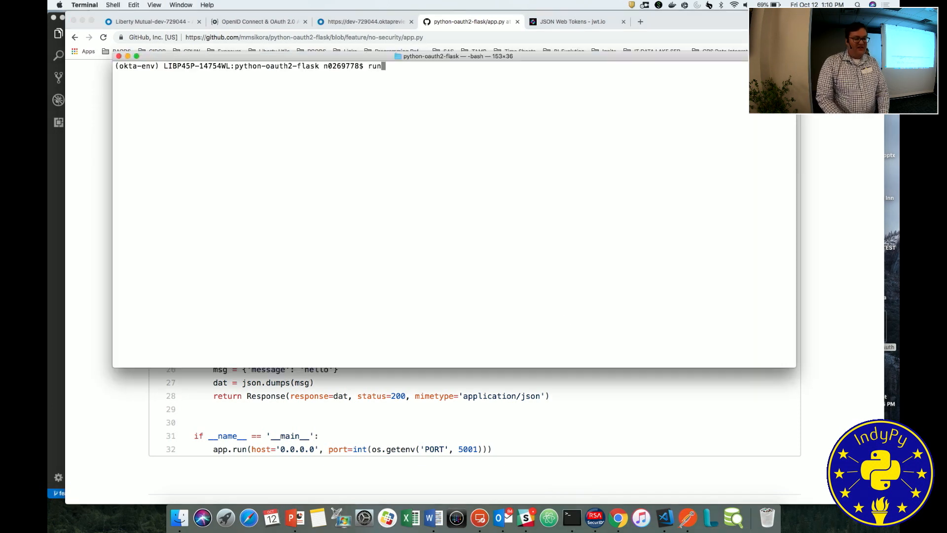
text(fla)
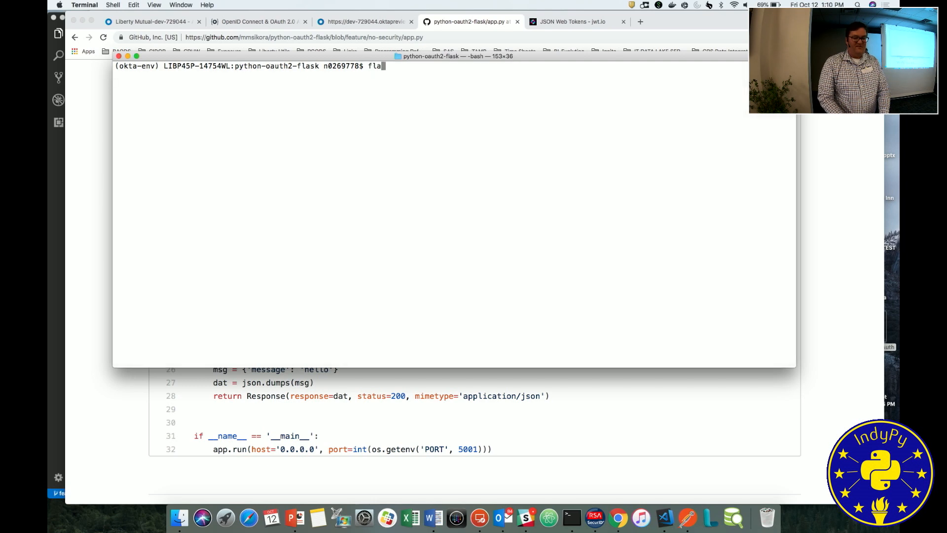
text(sk run)
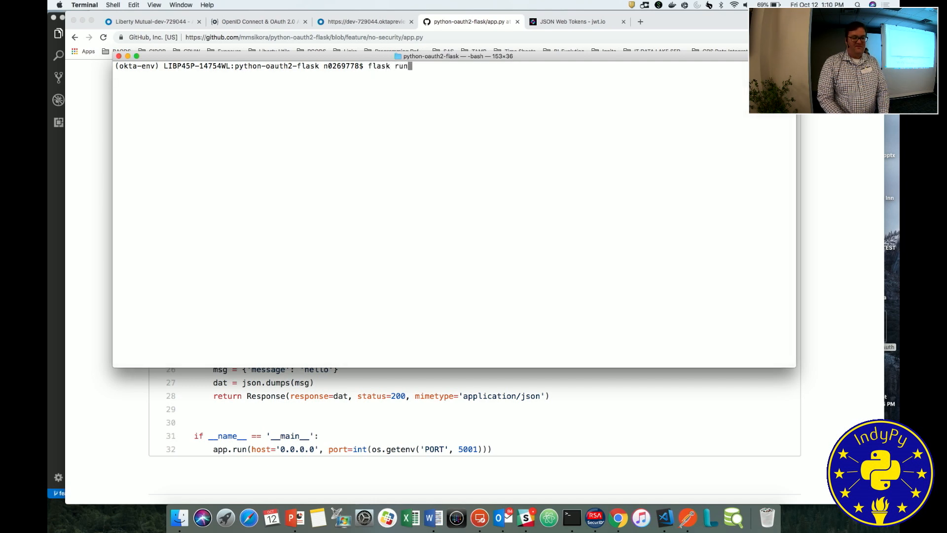
key(Return)
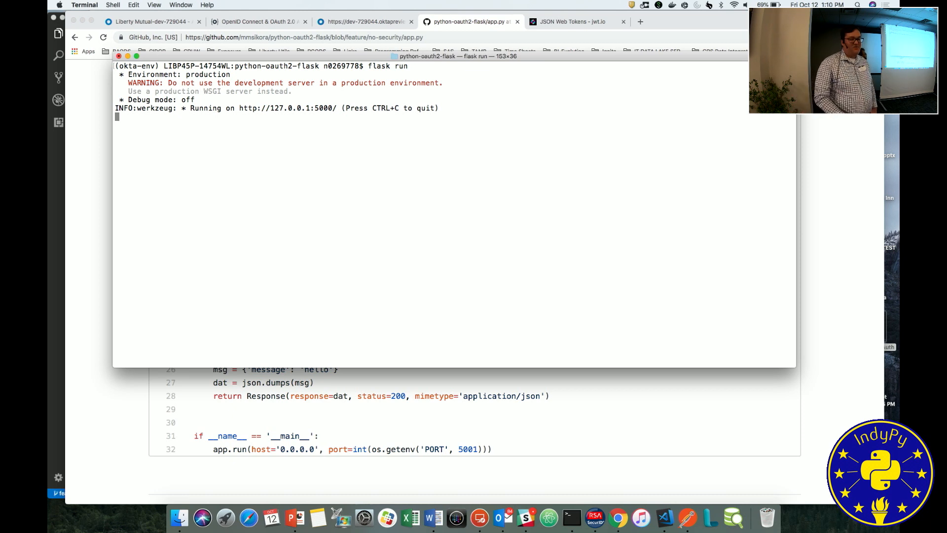
mouse_move(686, 517)
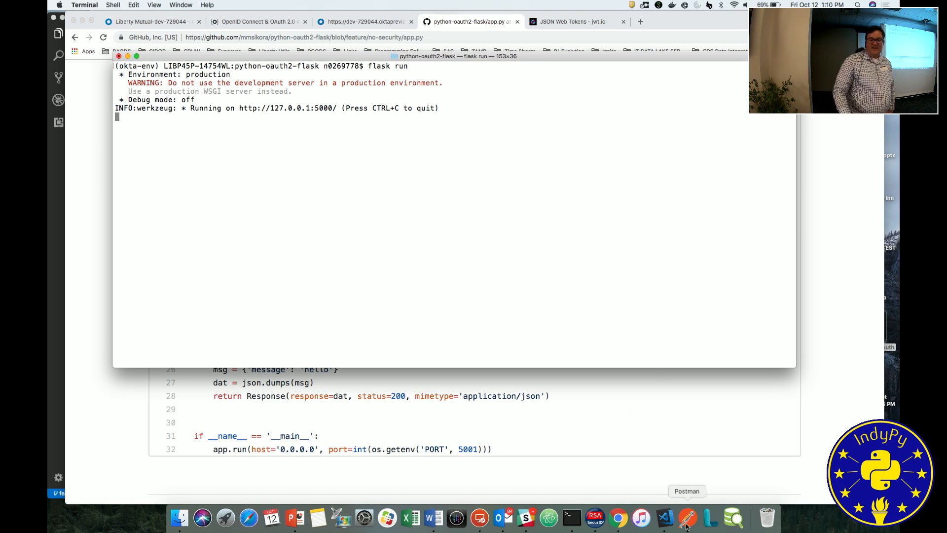
Step: Send the /health and /hello requests without a token, getting 200 OK with UP and hello
click(687, 518)
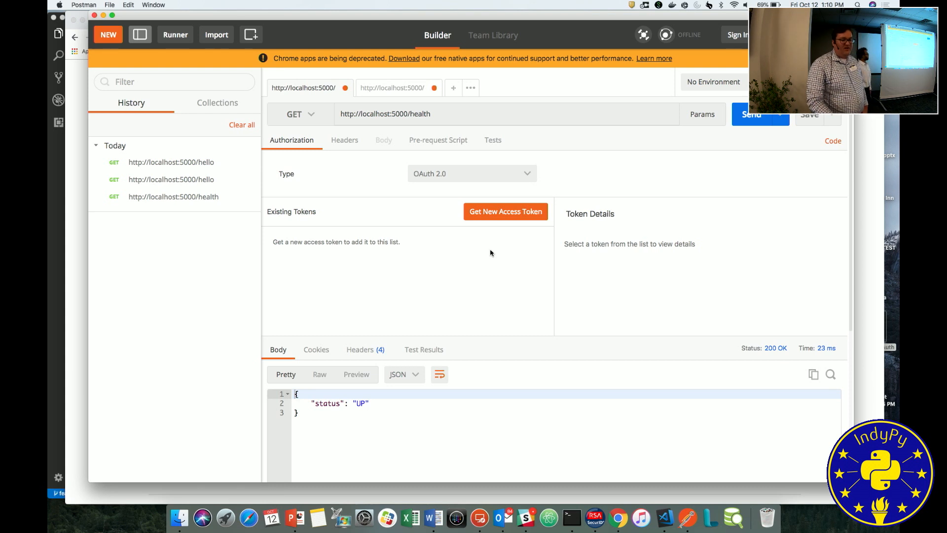
click(751, 114)
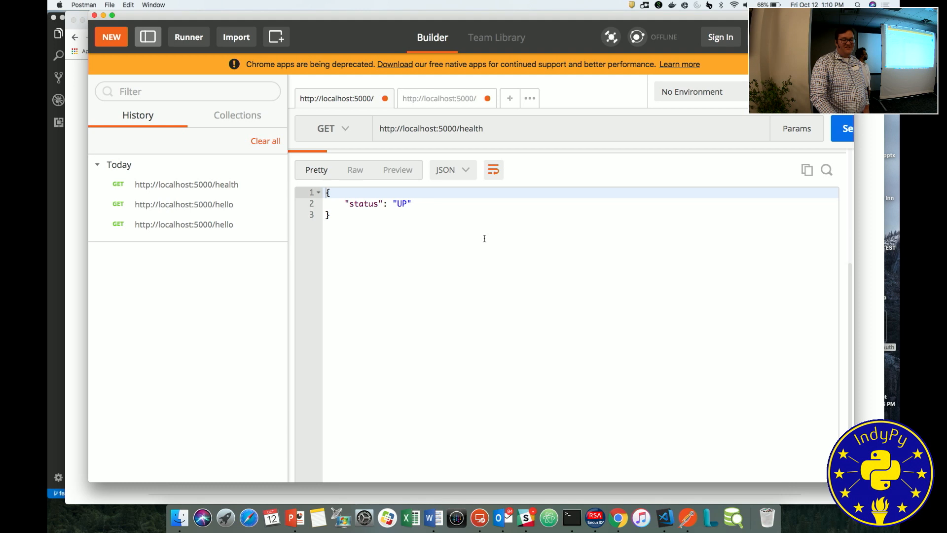
click(440, 97)
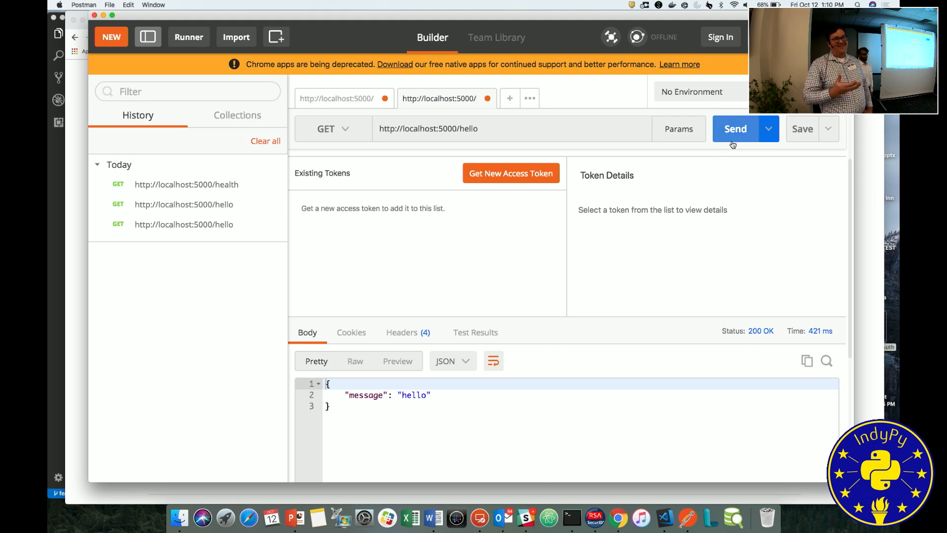
click(734, 128)
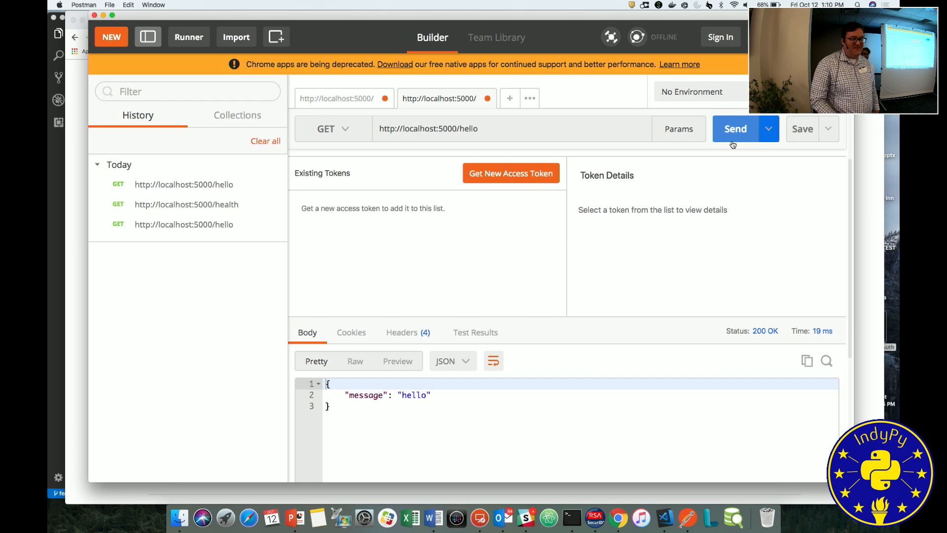
mouse_move(658, 216)
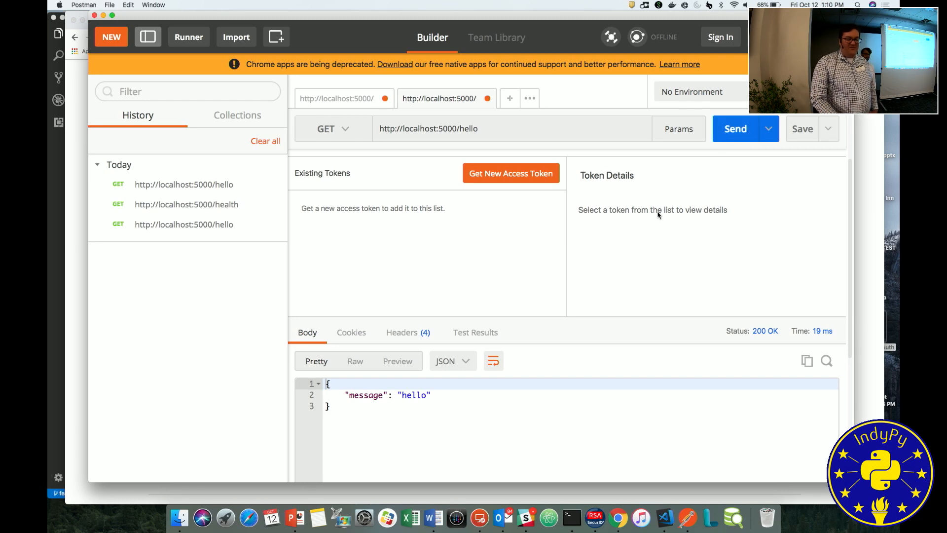
mouse_move(617, 518)
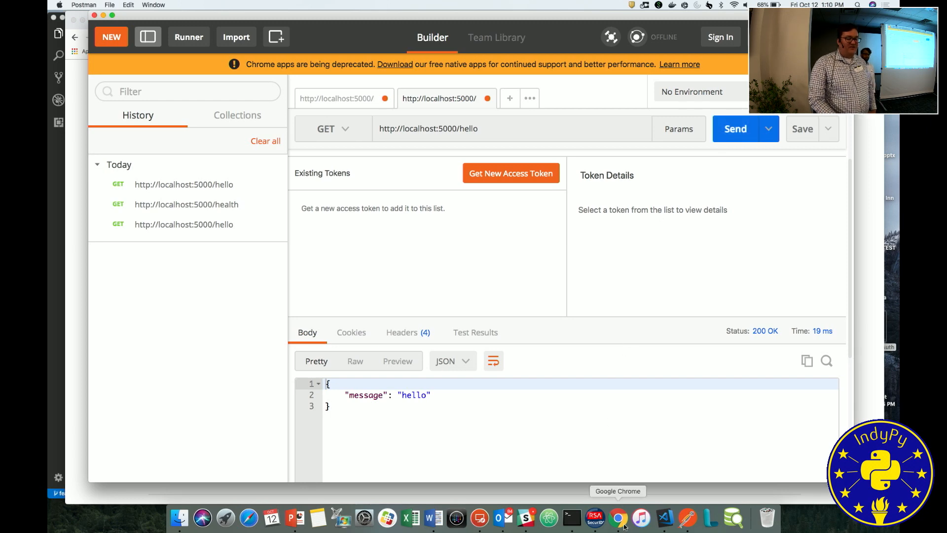
click(617, 518)
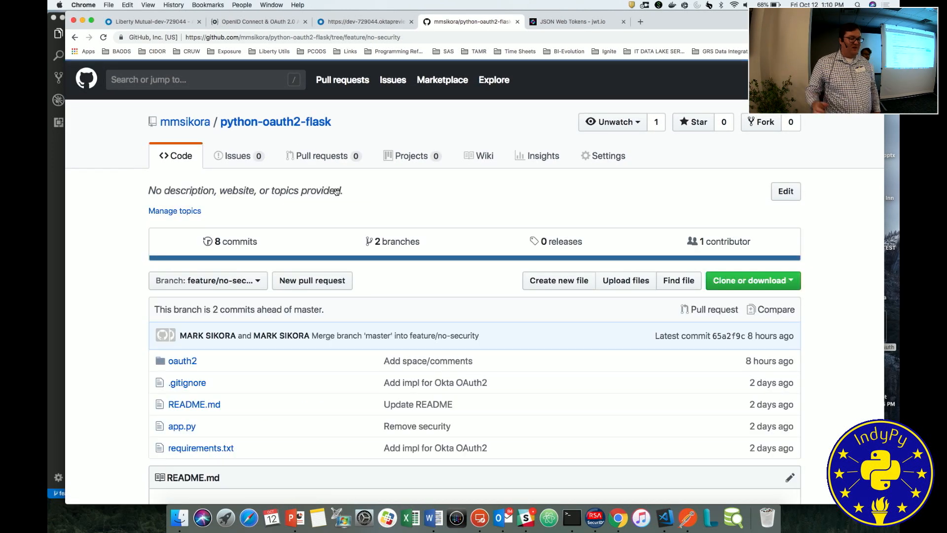
Step: Read oauth2.py's authorize function from the oauth2 folder on GitHub
click(183, 361)
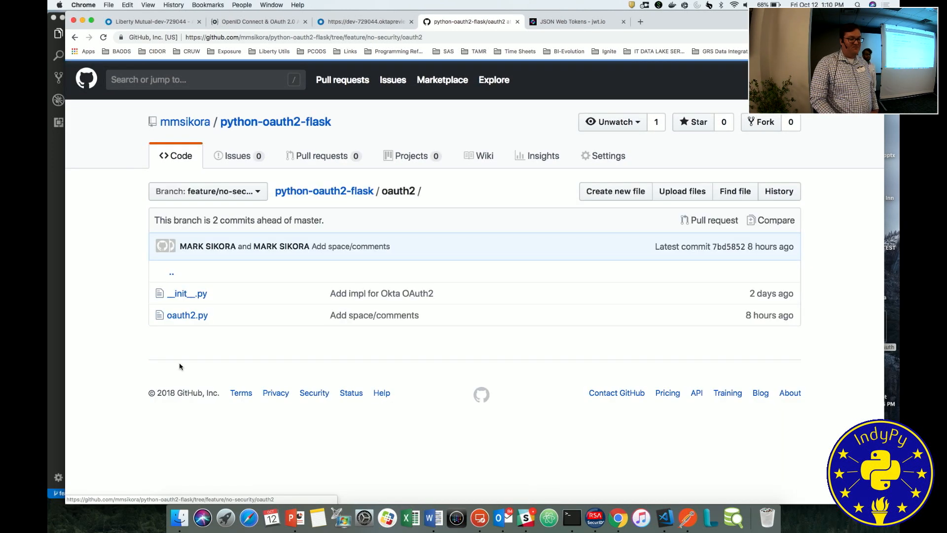
mouse_move(196, 323)
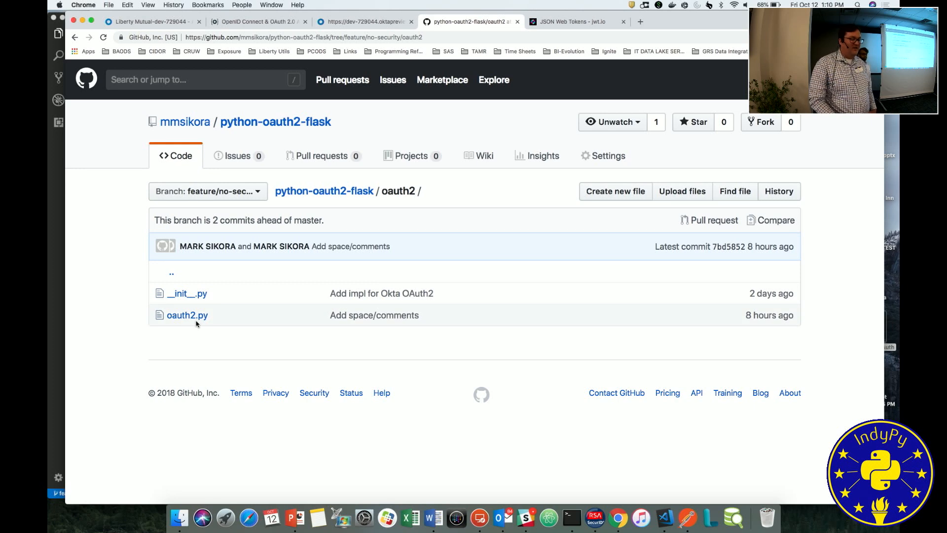
click(187, 315)
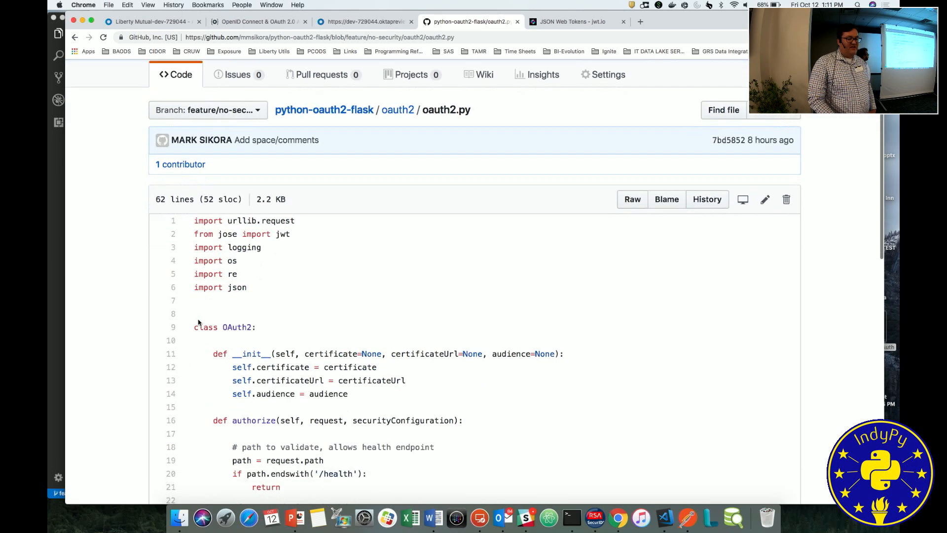
scroll(down, 3)
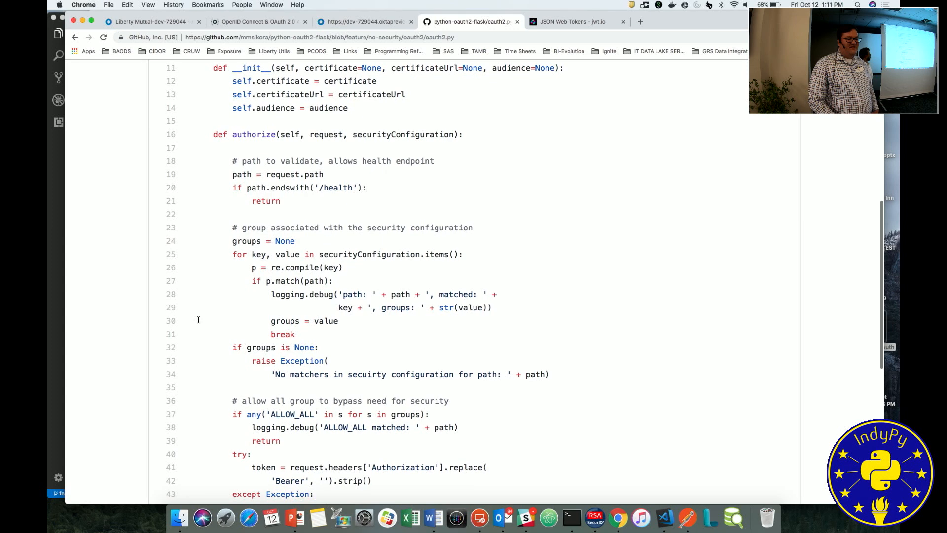
scroll(down, 3)
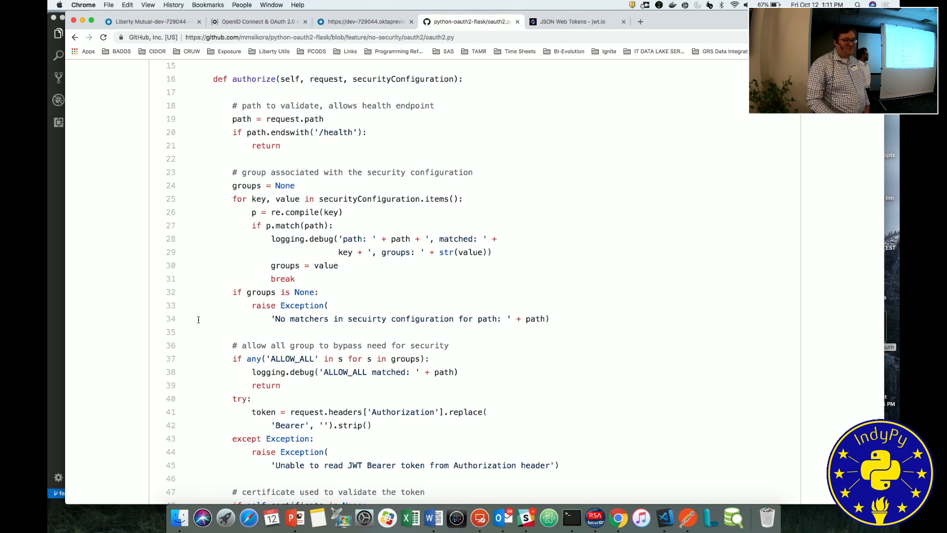
scroll(down, 3)
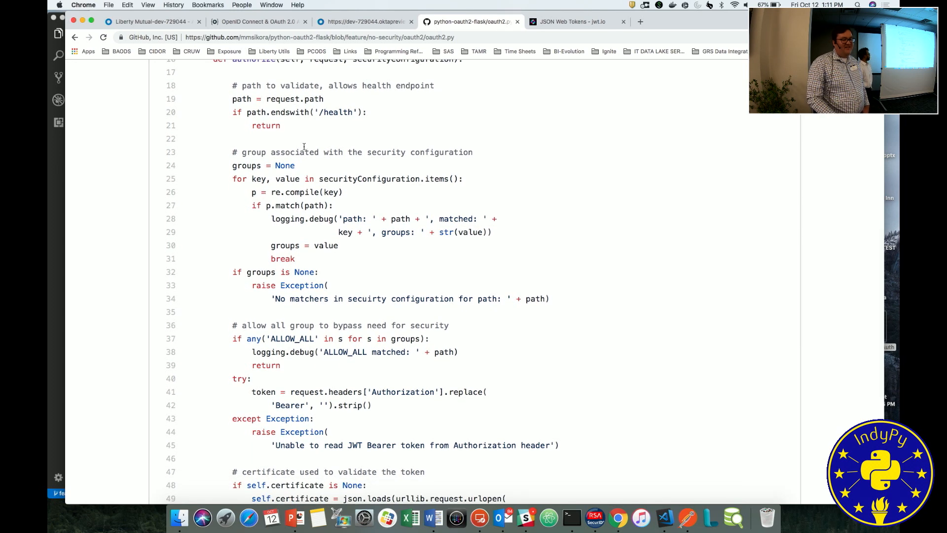
mouse_move(274, 296)
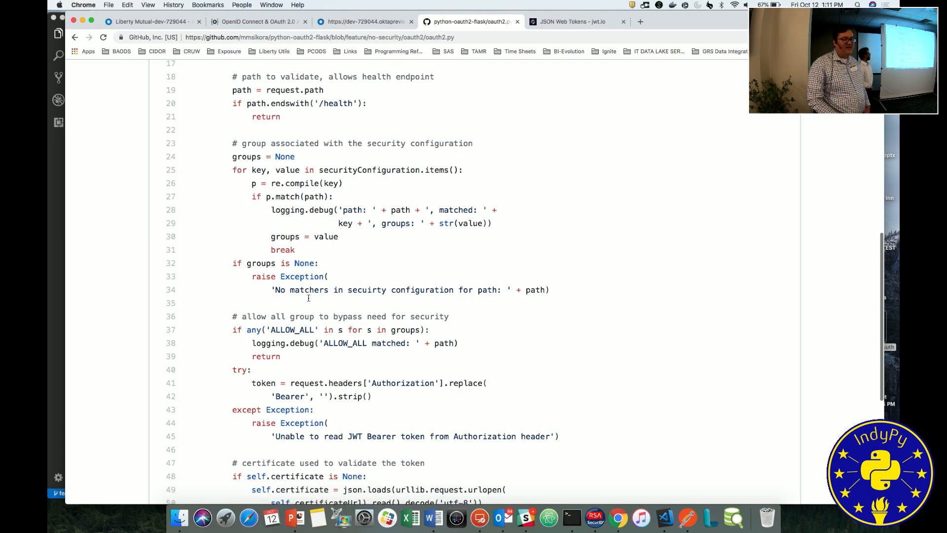
Step: Continue through the token decoding and group-scope matching checks to the file's end
scroll(down, 3)
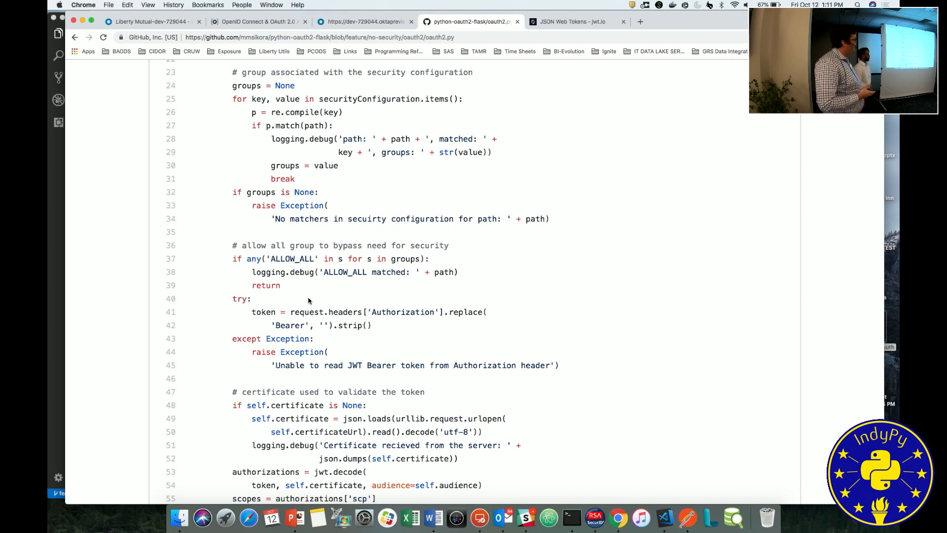
scroll(down, 3)
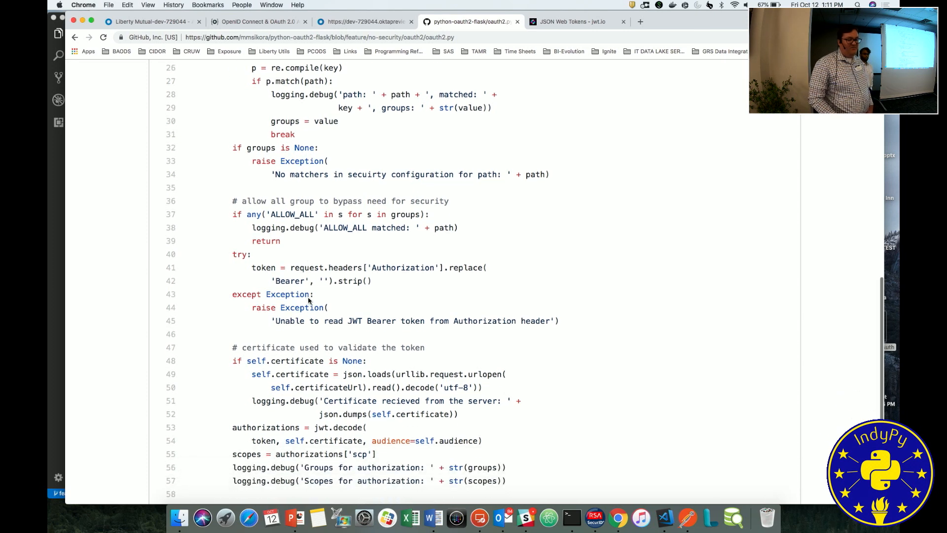
scroll(down, 3)
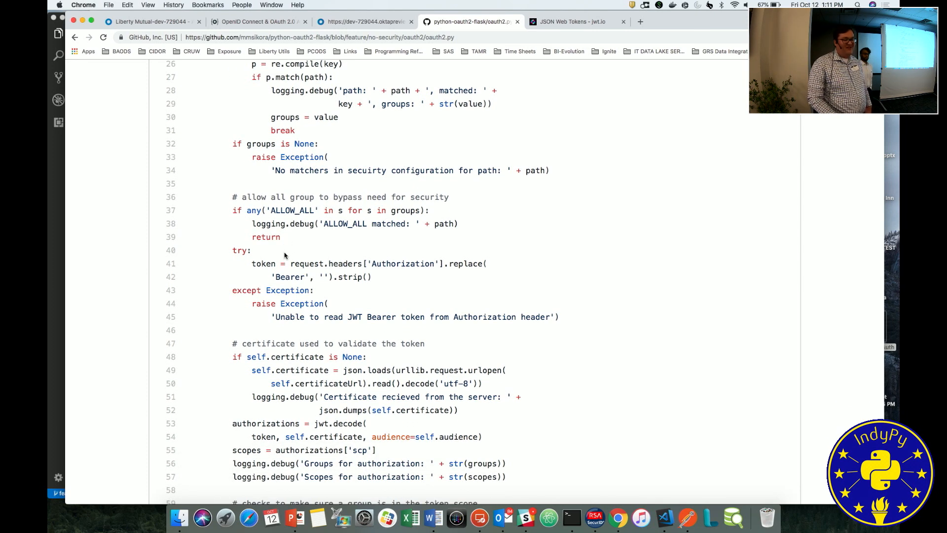
scroll(down, 3)
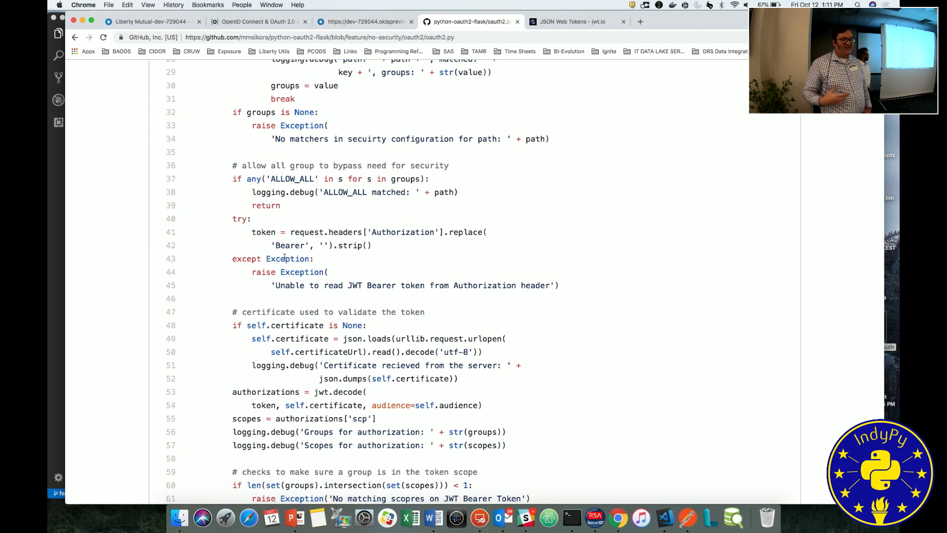
scroll(down, 3)
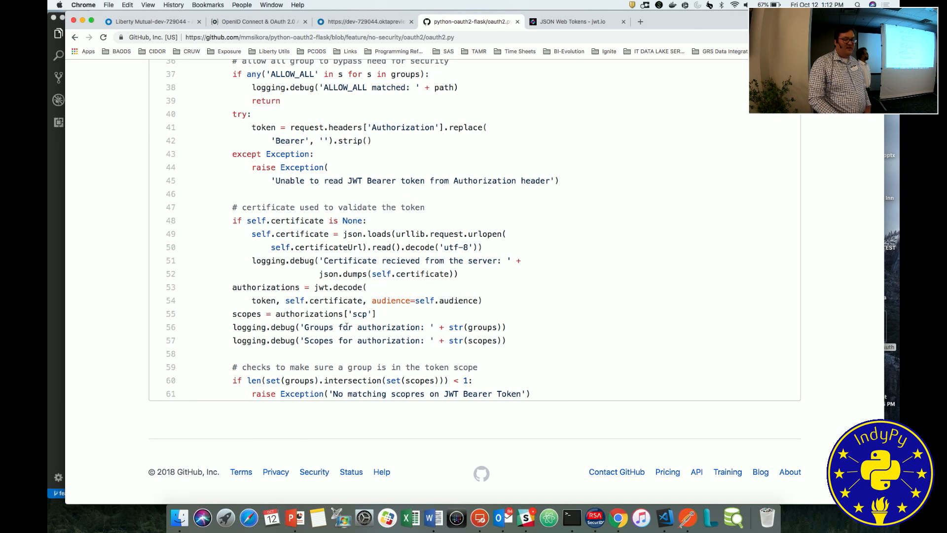
mouse_move(355, 324)
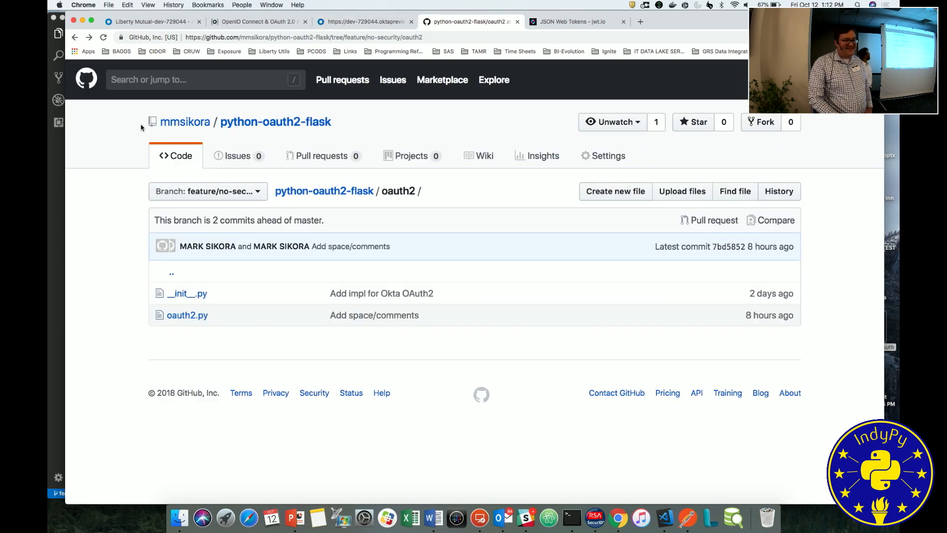
Step: From the repository's top level, switch to the master branch and view app.py
click(275, 122)
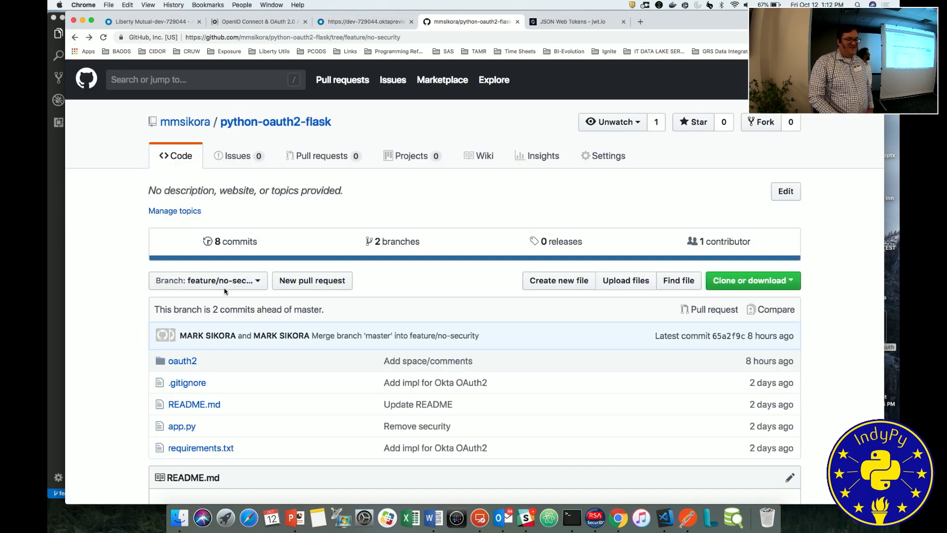
click(208, 279)
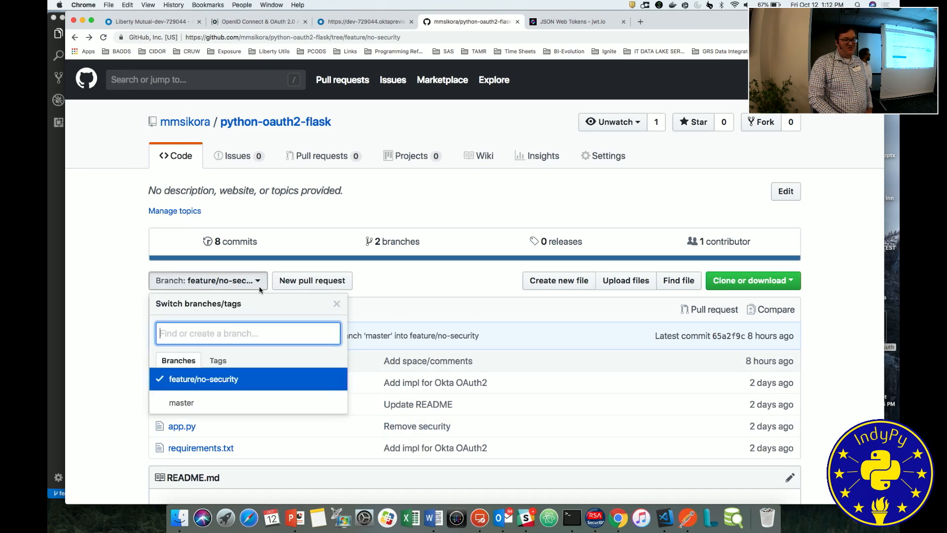
click(182, 402)
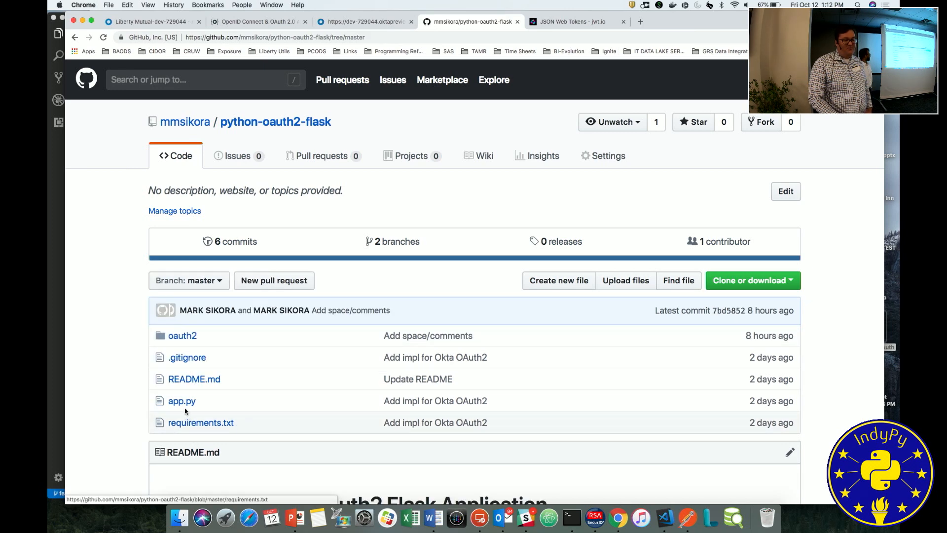
click(181, 401)
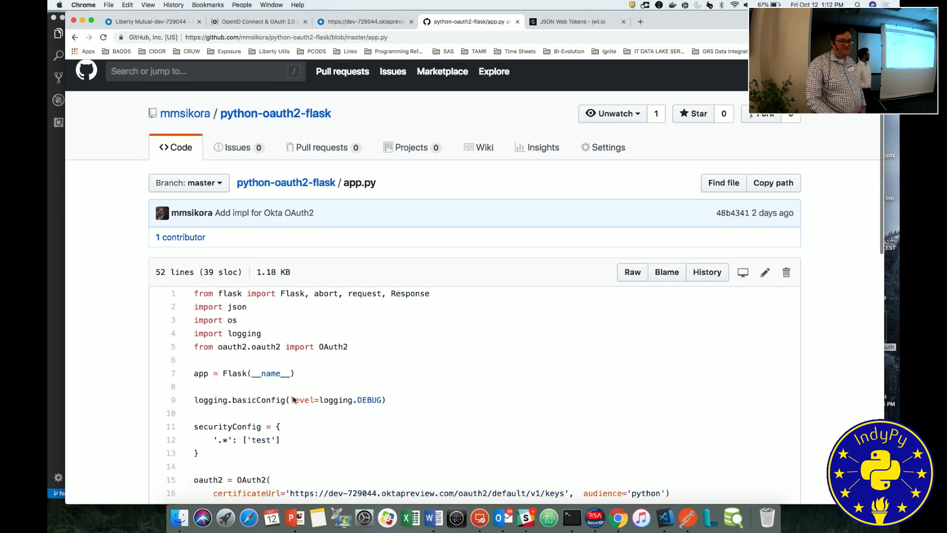
Step: Scroll through app.py past the security config, OAuth2 setup and before-request authorize hook
scroll(down, 3)
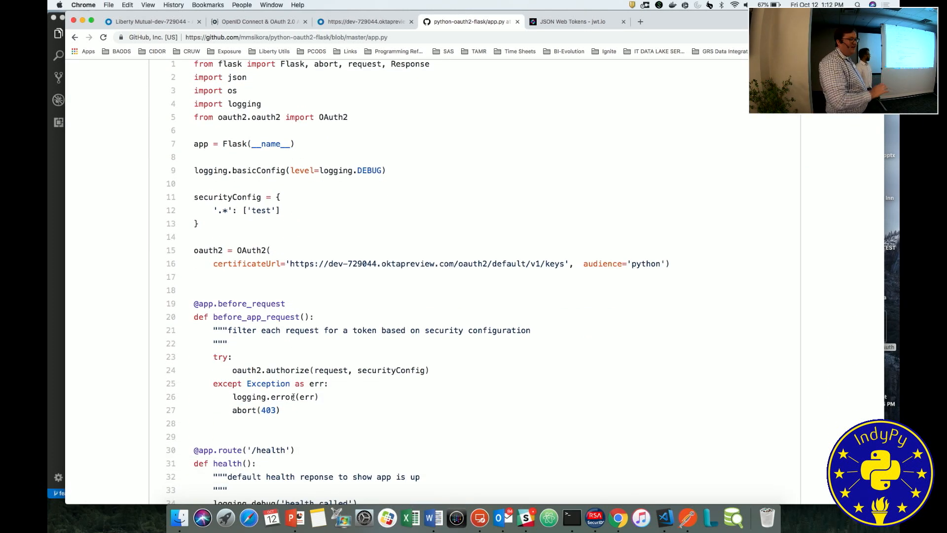
mouse_move(259, 286)
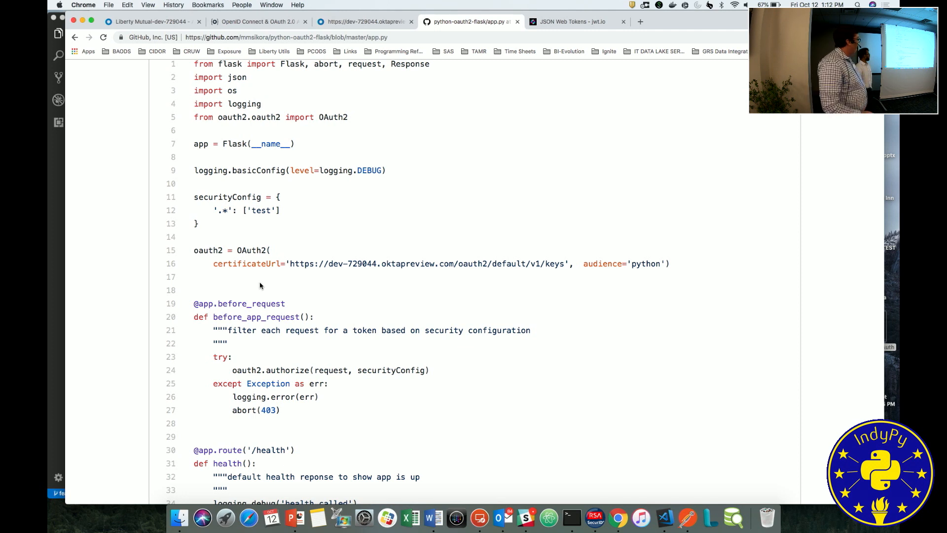
mouse_move(264, 203)
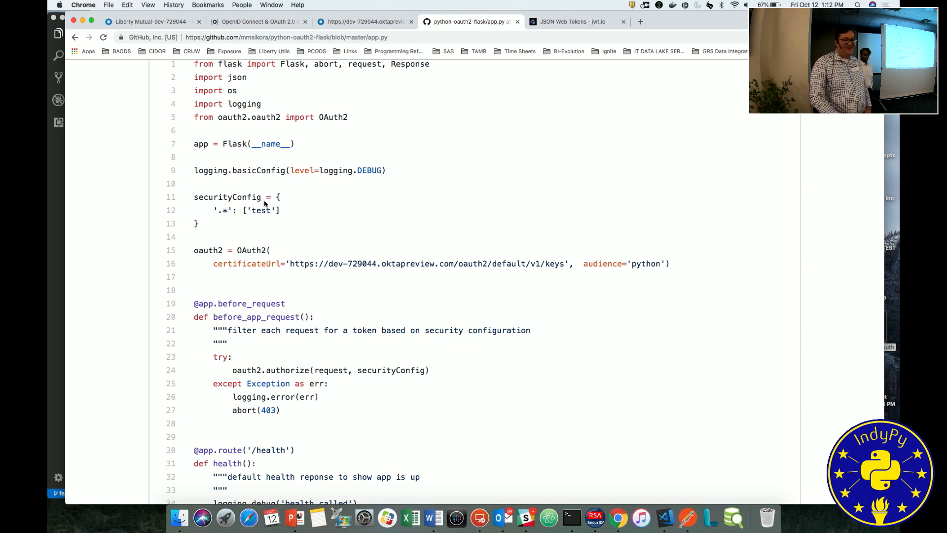
mouse_move(289, 205)
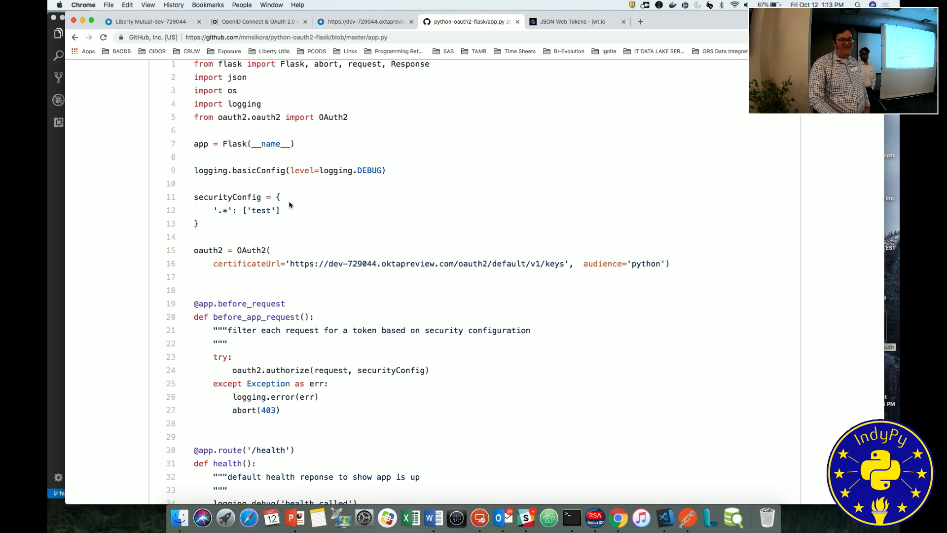
scroll(down, 3)
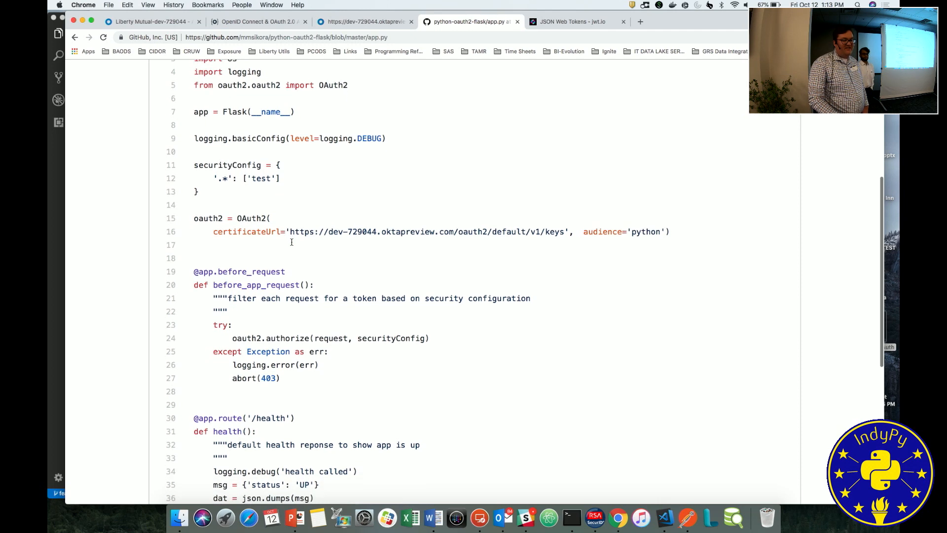
scroll(down, 3)
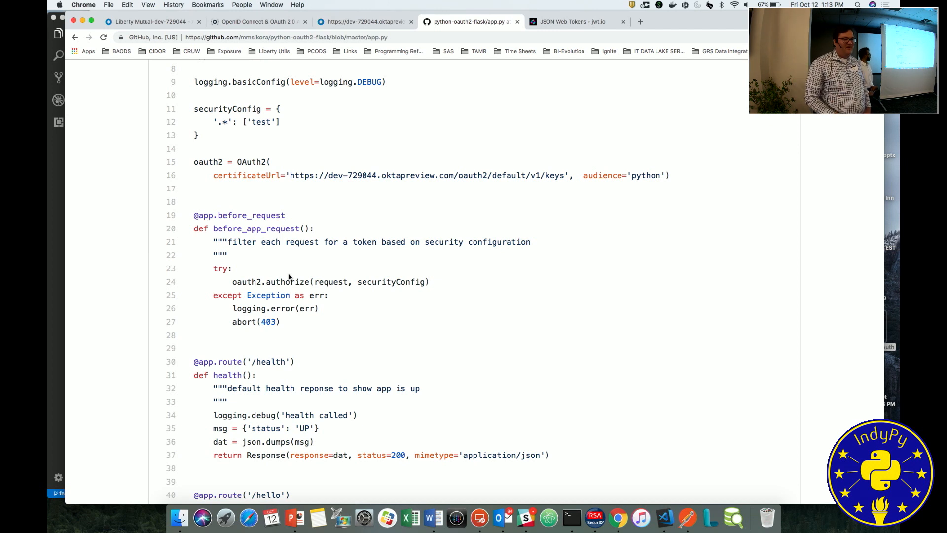
mouse_move(276, 303)
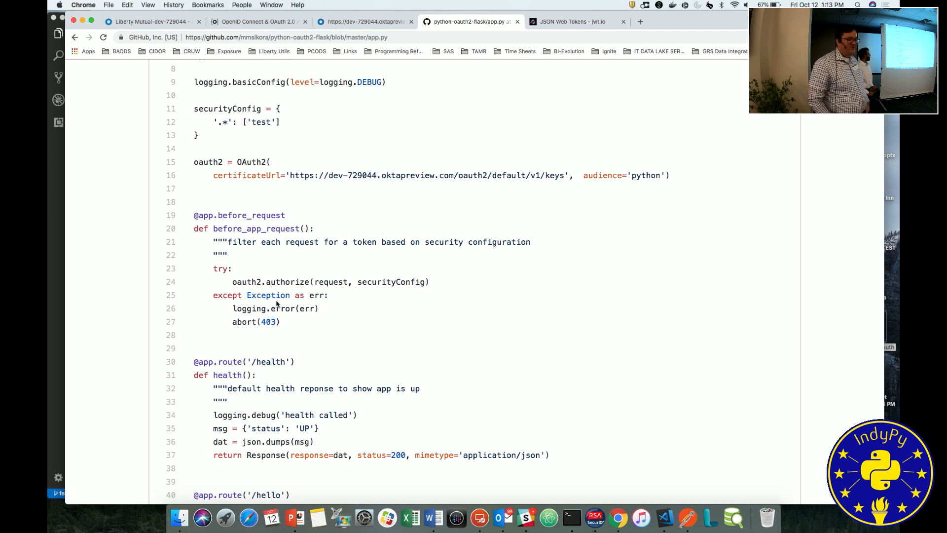
mouse_move(552, 429)
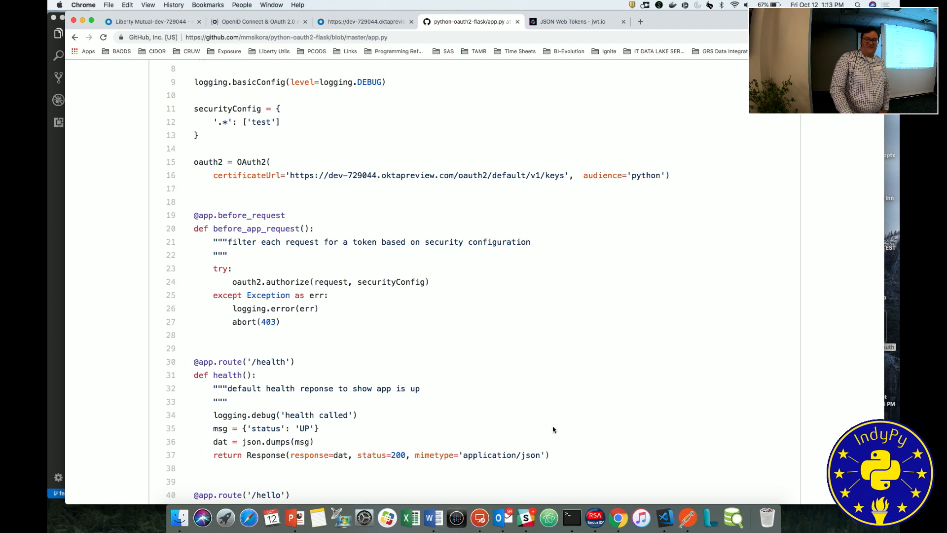
mouse_move(571, 518)
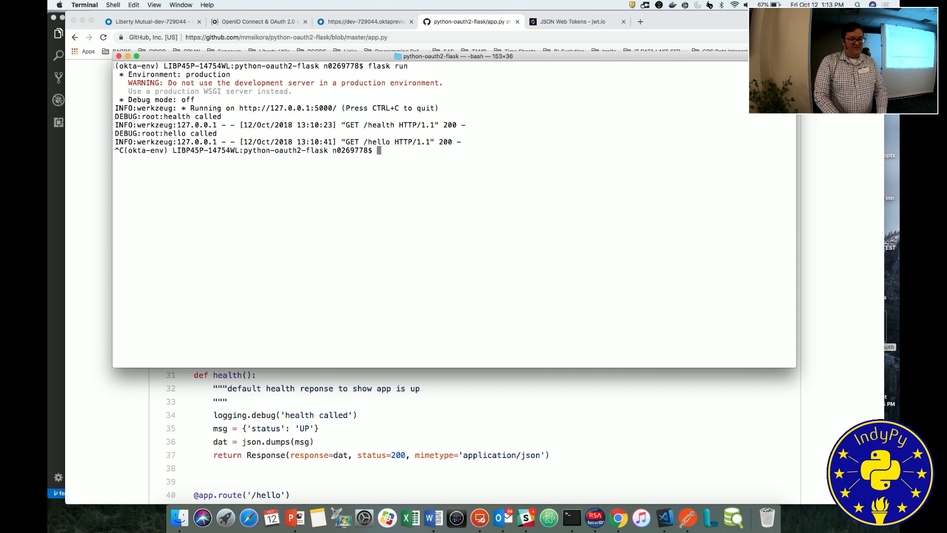
Step: Switch the local checkout to master with 'git checkout master'
text(git)
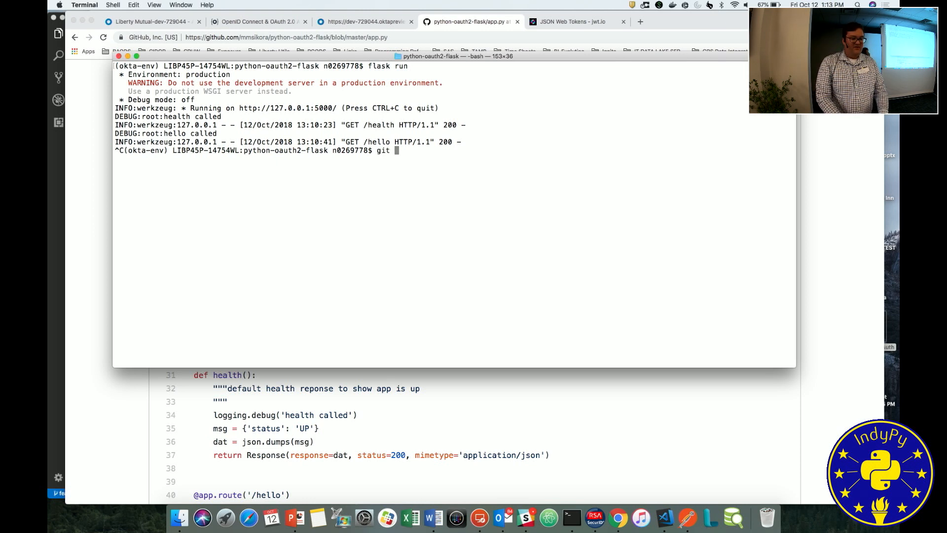
text(checkout)
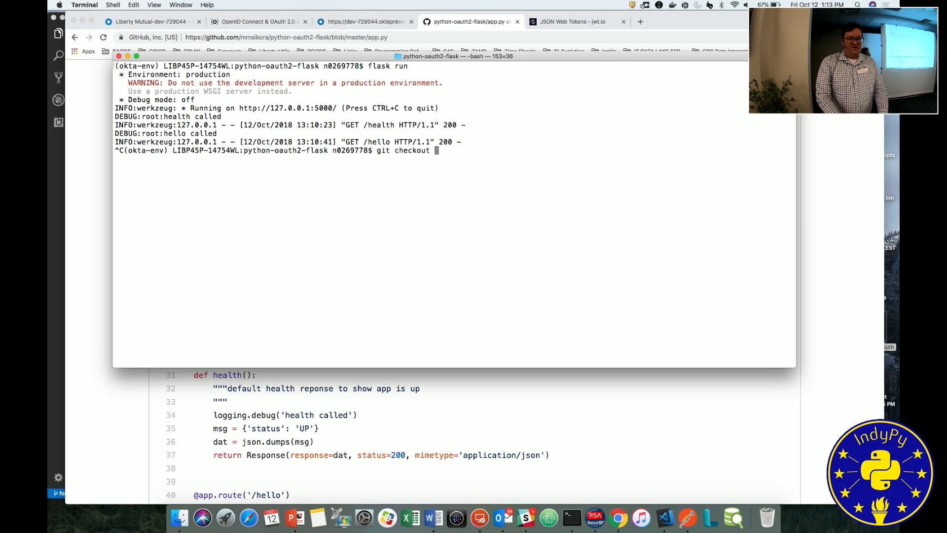
text(master)
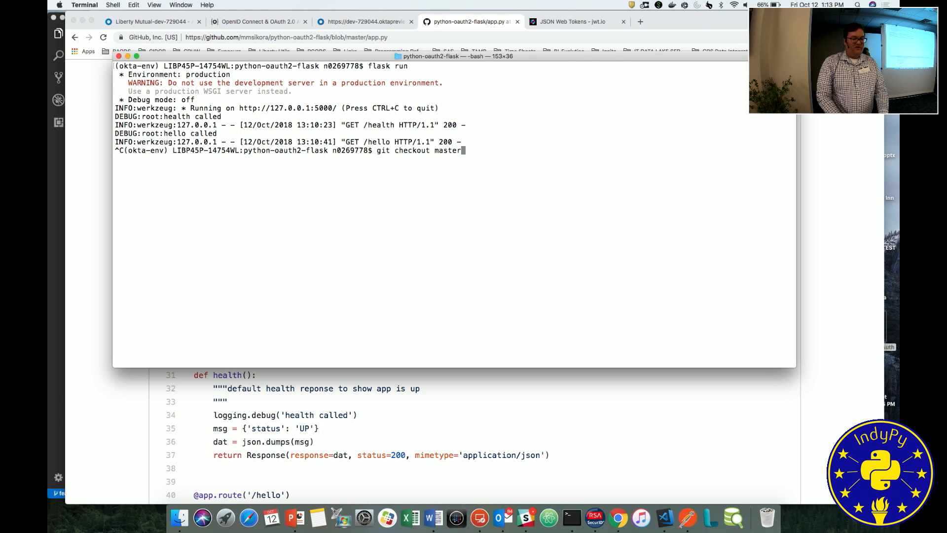
key(Return)
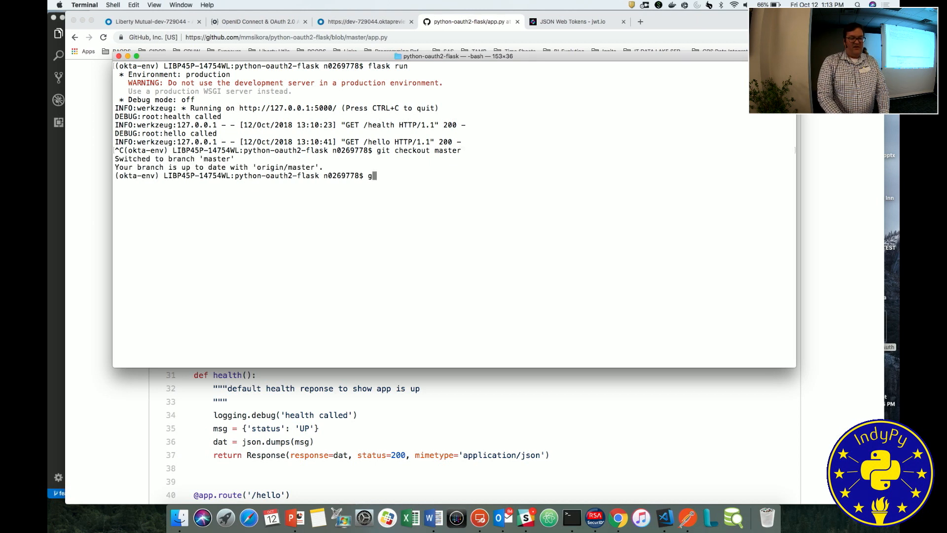
Step: Restart the Flask development server on port 5000 with 'flask run'
text(flask run)
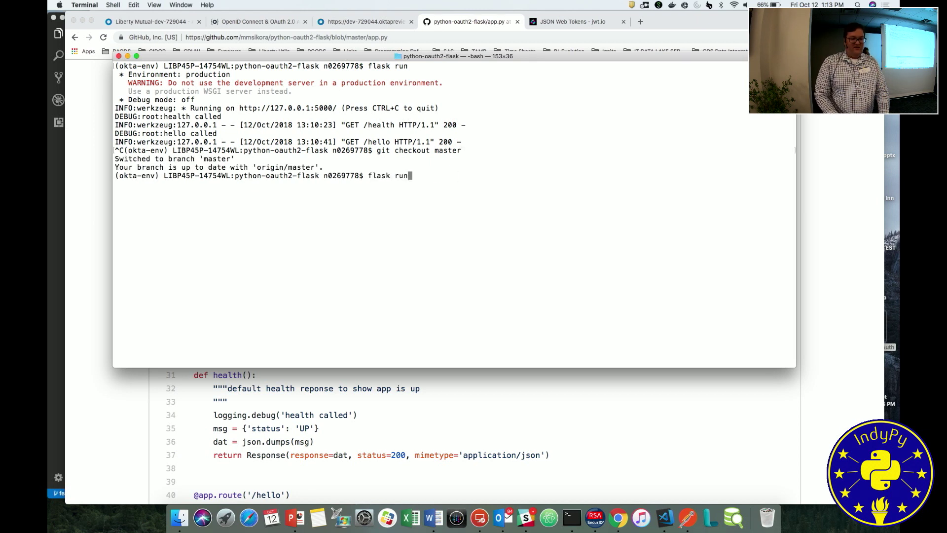
key(Return)
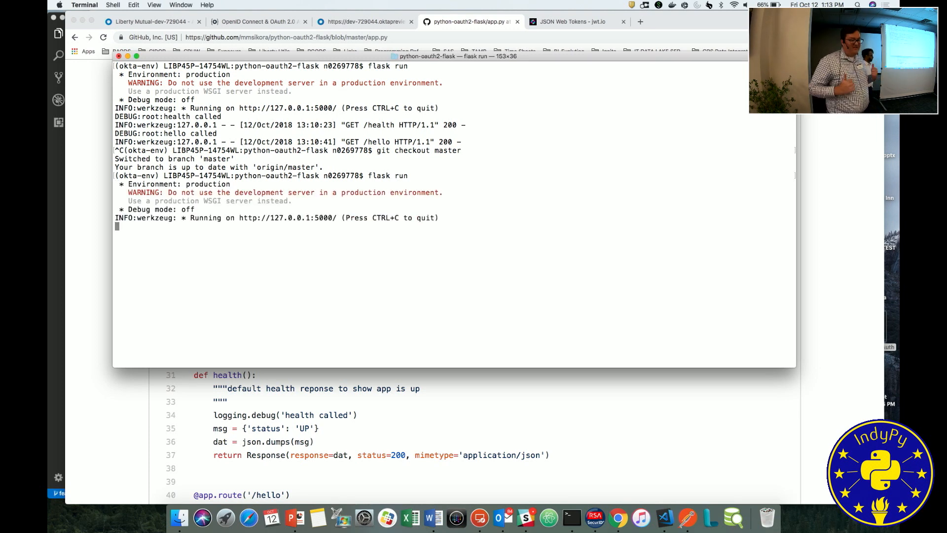
mouse_move(688, 518)
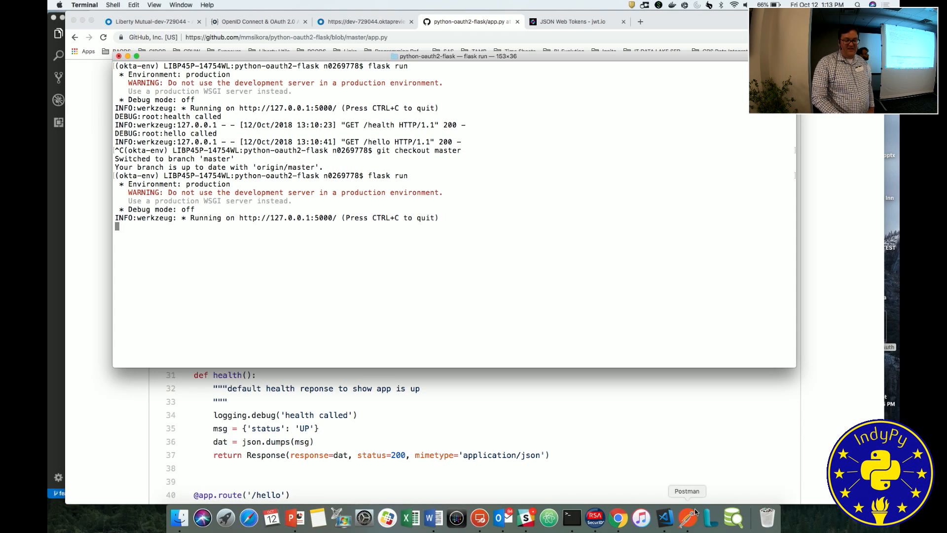
click(687, 518)
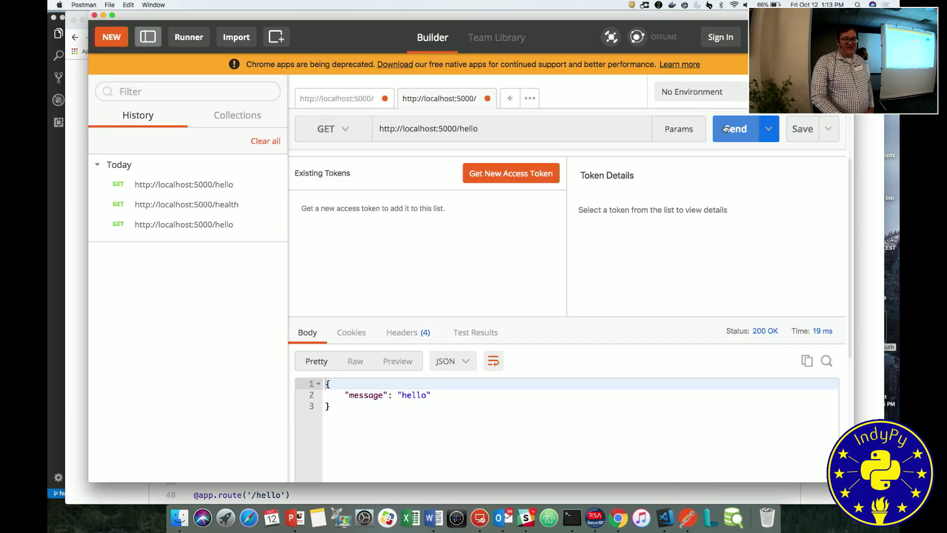
click(735, 128)
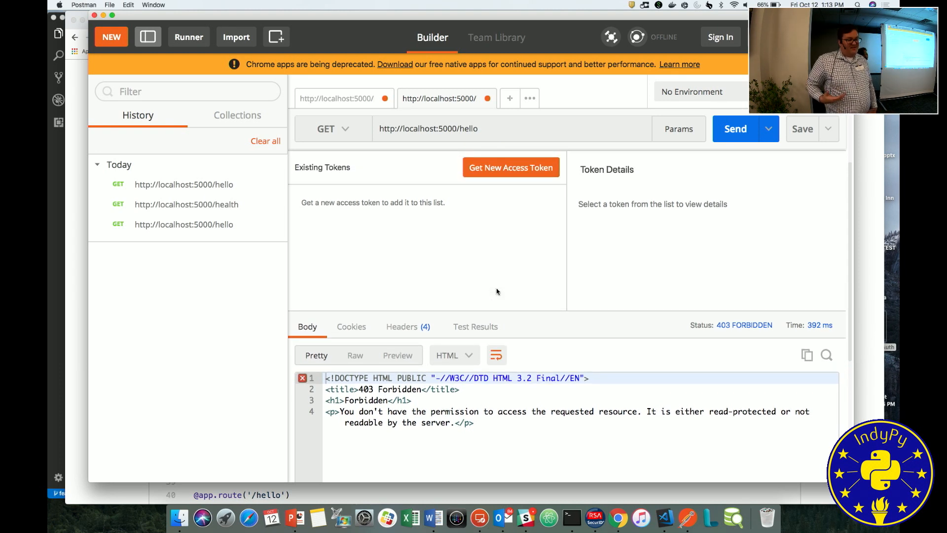
mouse_move(496, 225)
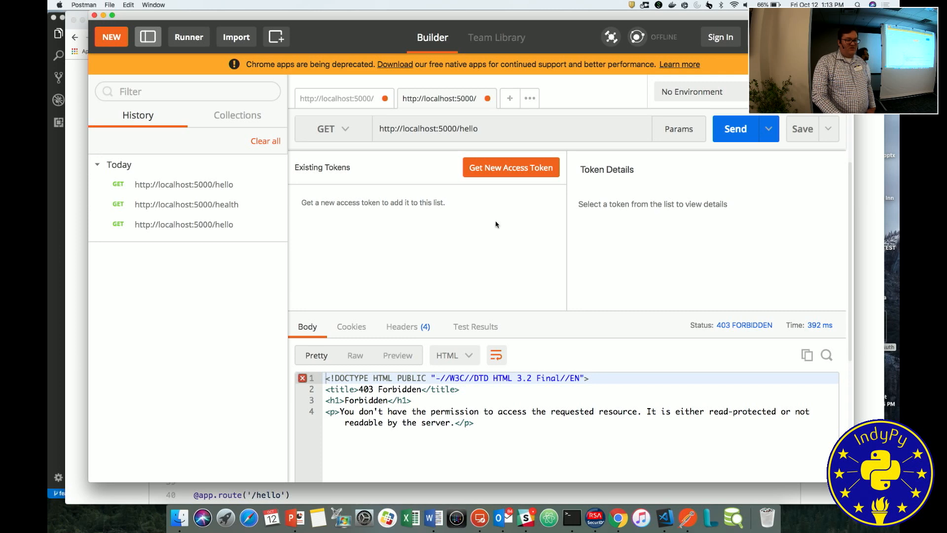
Step: Request a new access token from Okta so 'Okta Token' appears under Existing Tokens
click(510, 168)
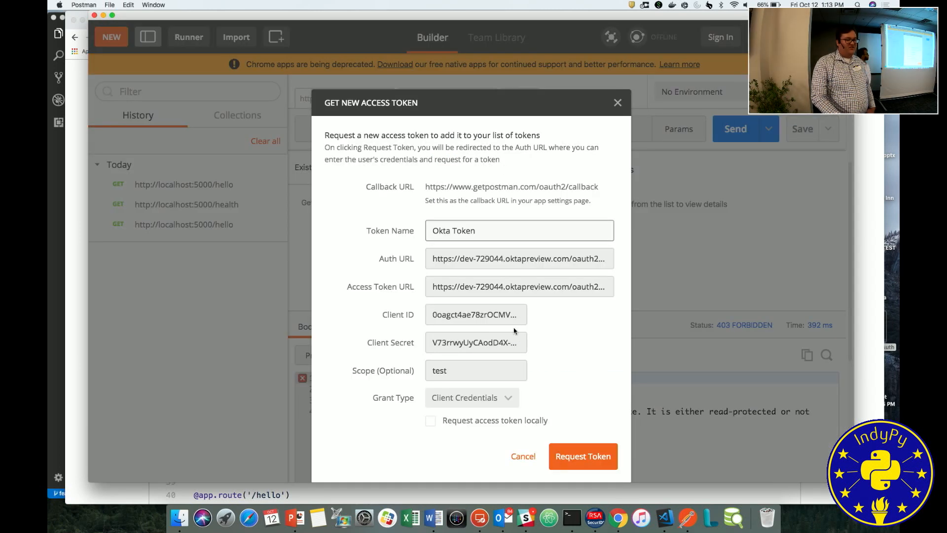
mouse_move(504, 272)
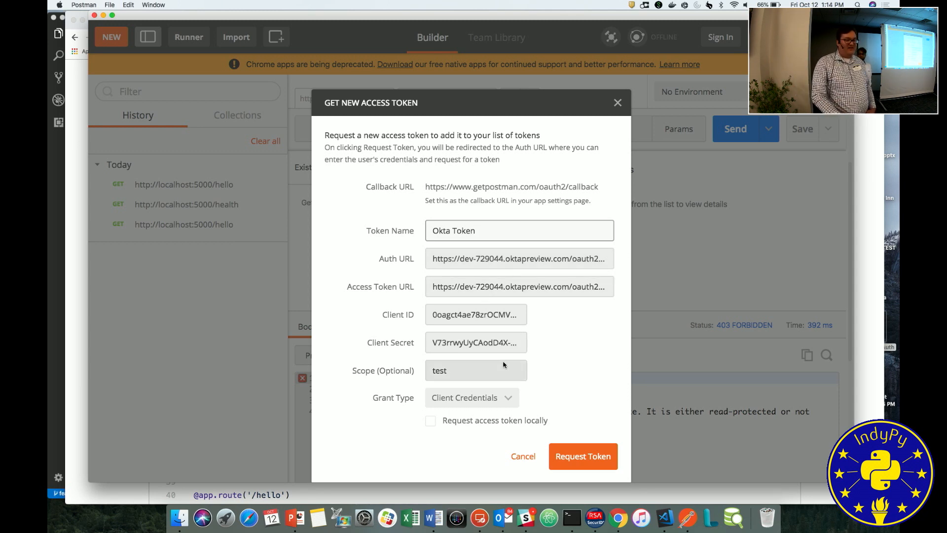
mouse_move(492, 258)
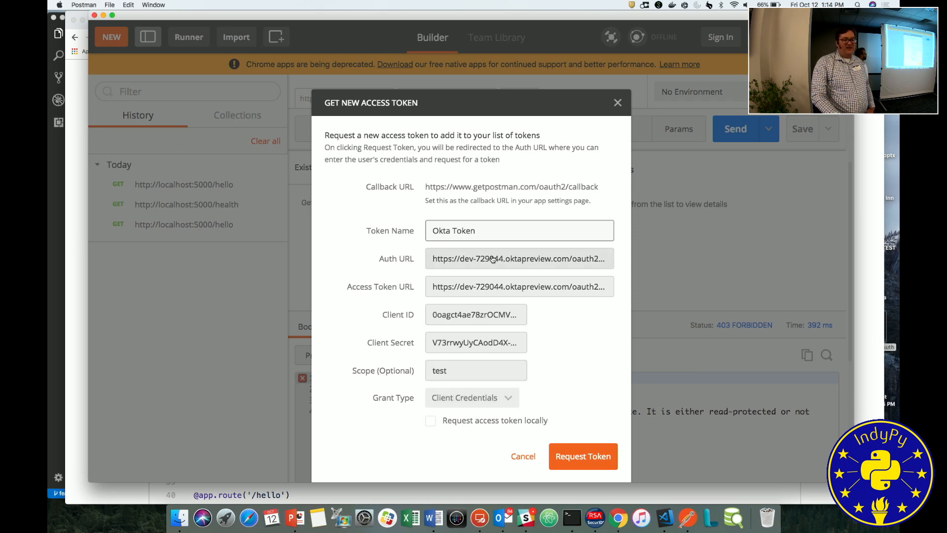
click(518, 286)
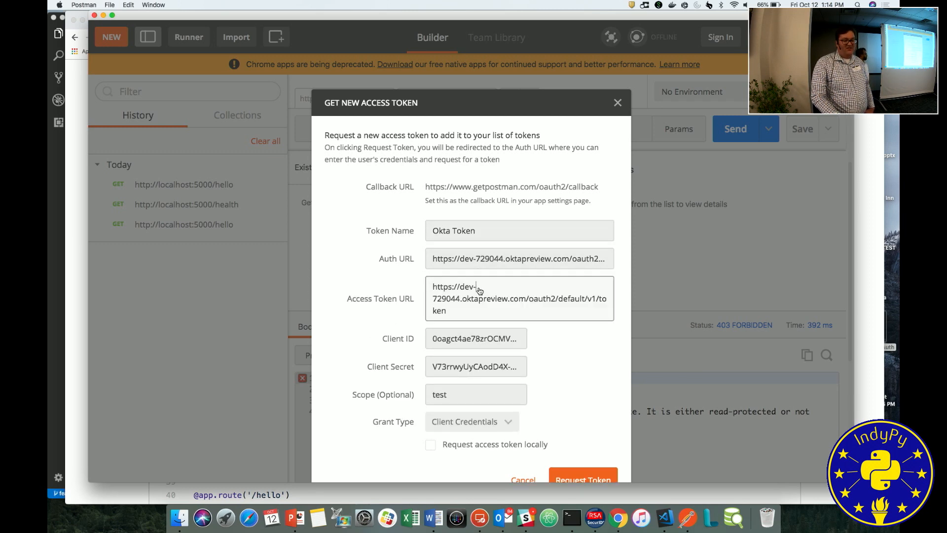
click(617, 101)
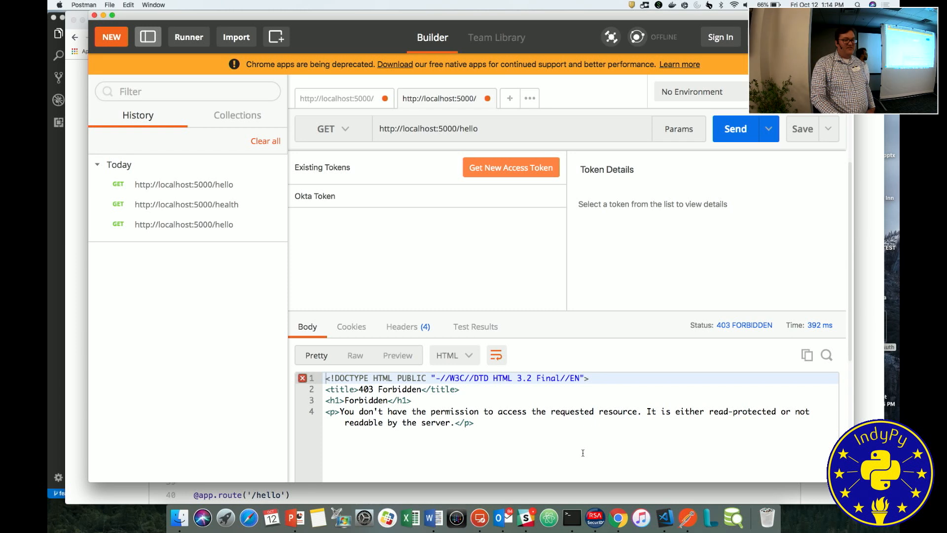
click(314, 196)
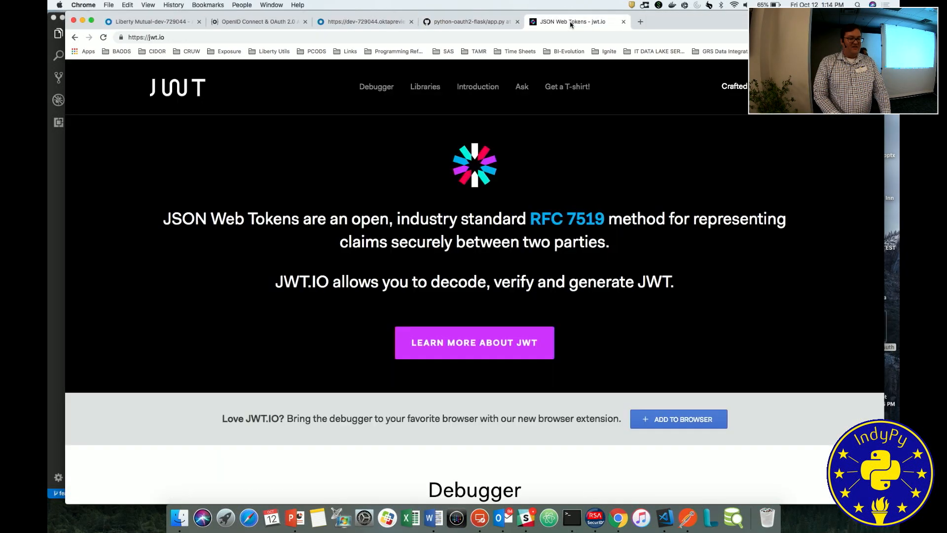
mouse_move(496, 195)
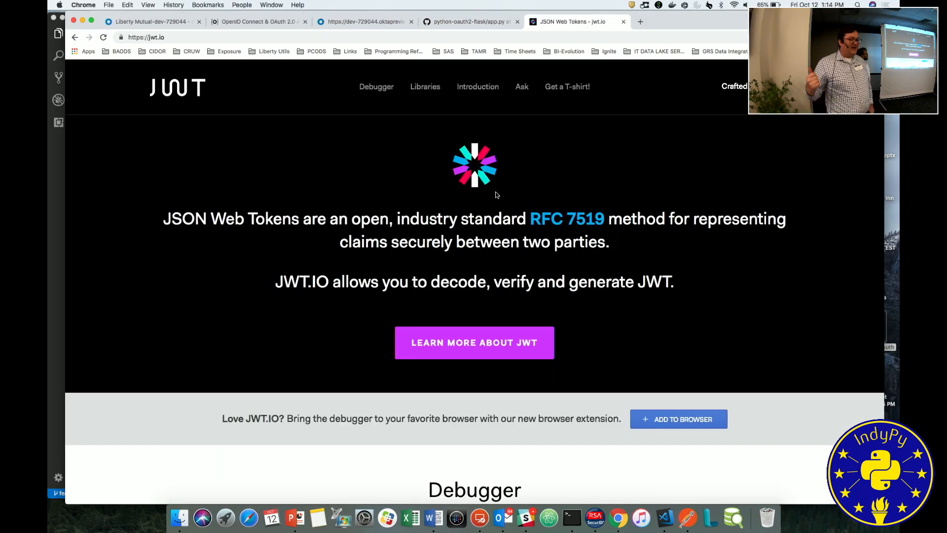
Step: Browse jwt.io's Libraries section listing token libraries
scroll(down, 3)
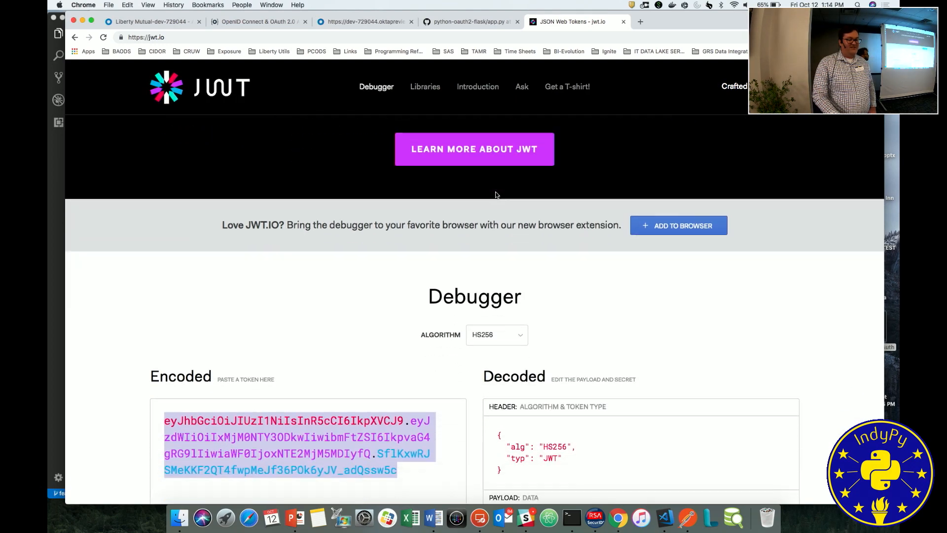
click(424, 86)
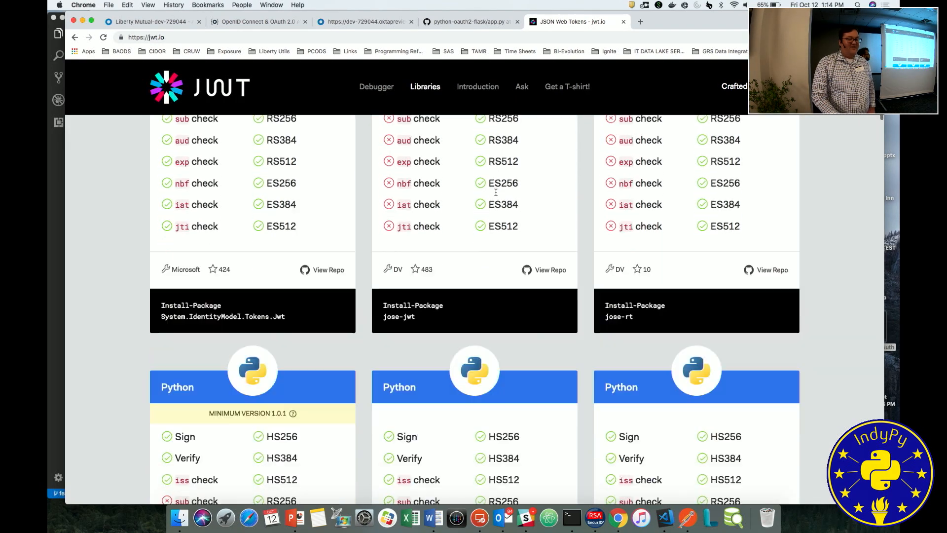
scroll(down, 3)
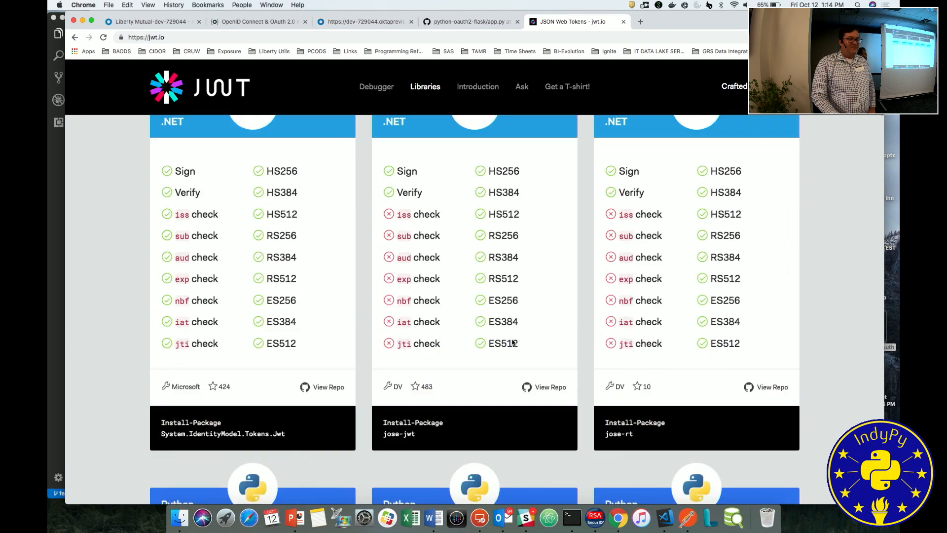
scroll(up, 3)
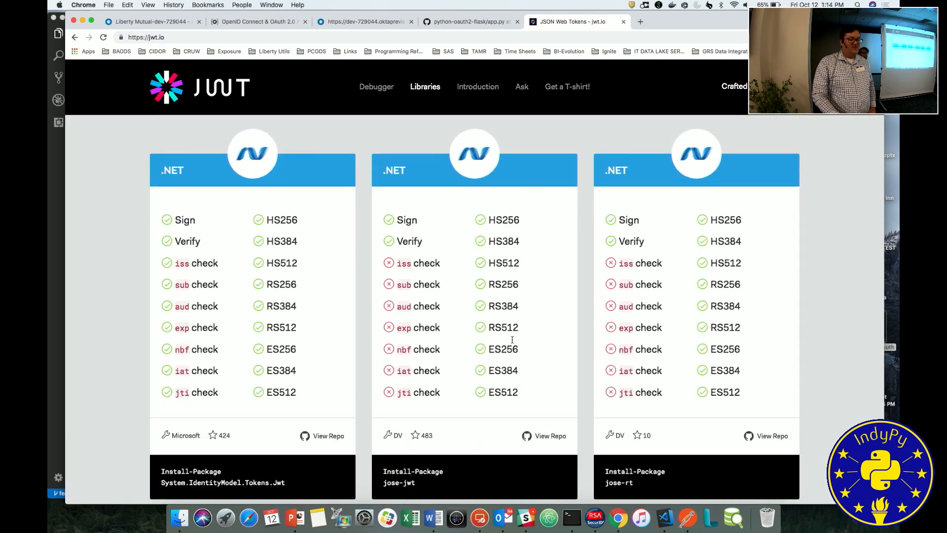
scroll(down, 3)
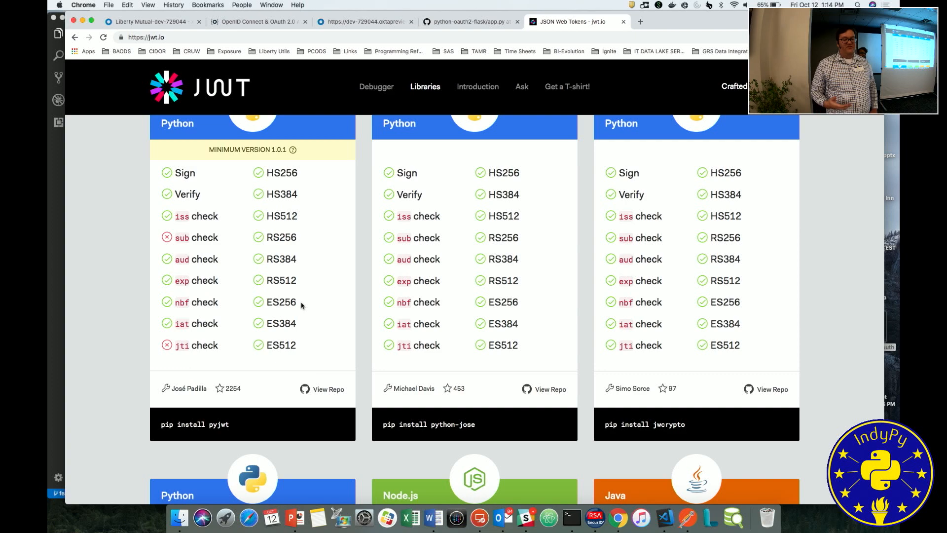
scroll(up, 3)
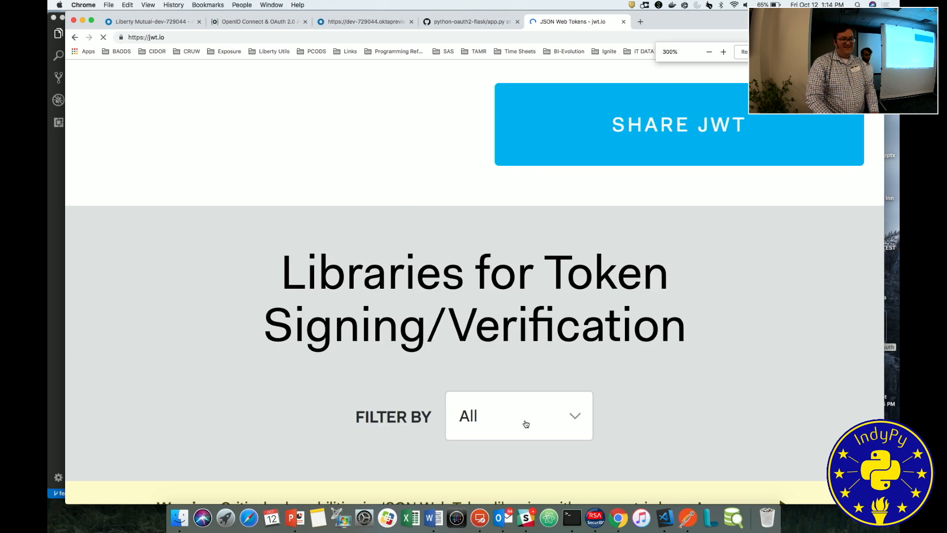
Step: Read the decoded access token payload in the Debugger: issuer, audience python, expiry and scope test
scroll(up, 3)
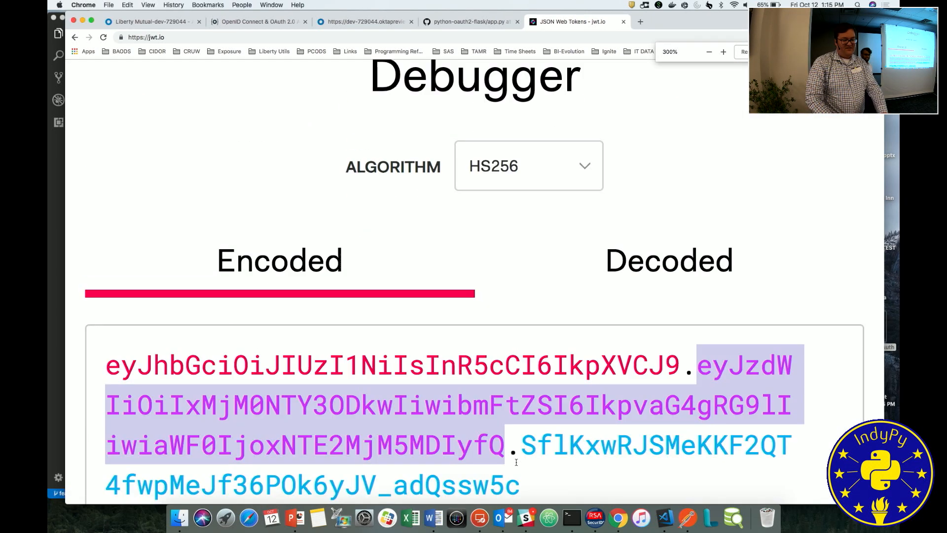
scroll(down, 3)
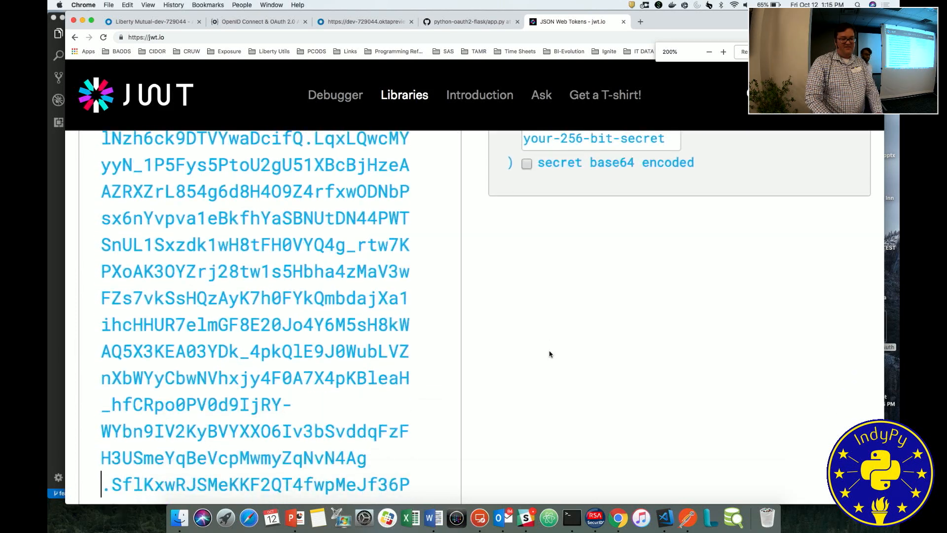
scroll(up, 3)
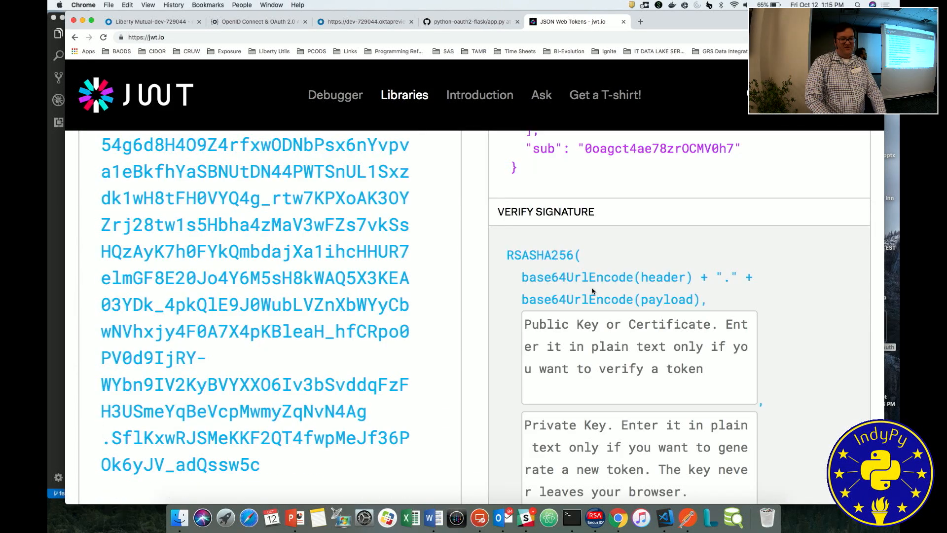
scroll(up, 3)
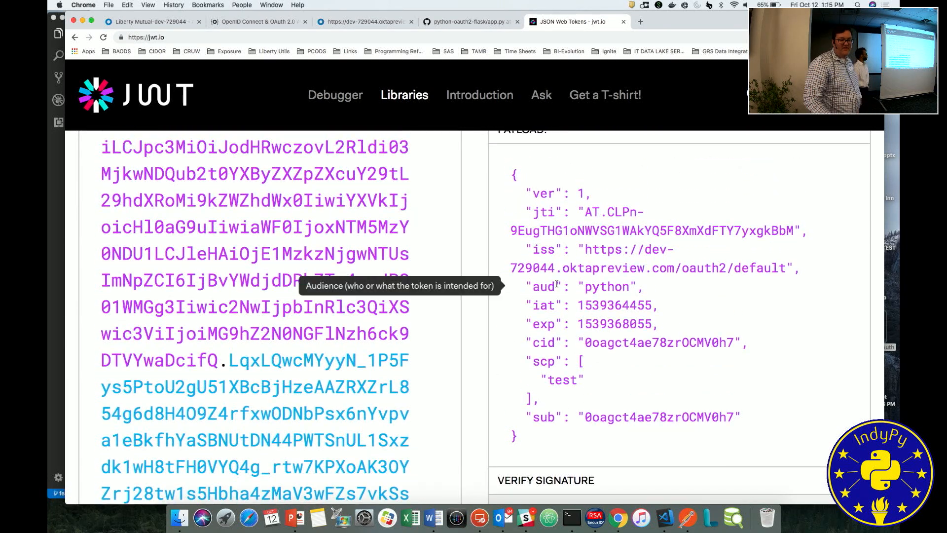
mouse_move(284, 29)
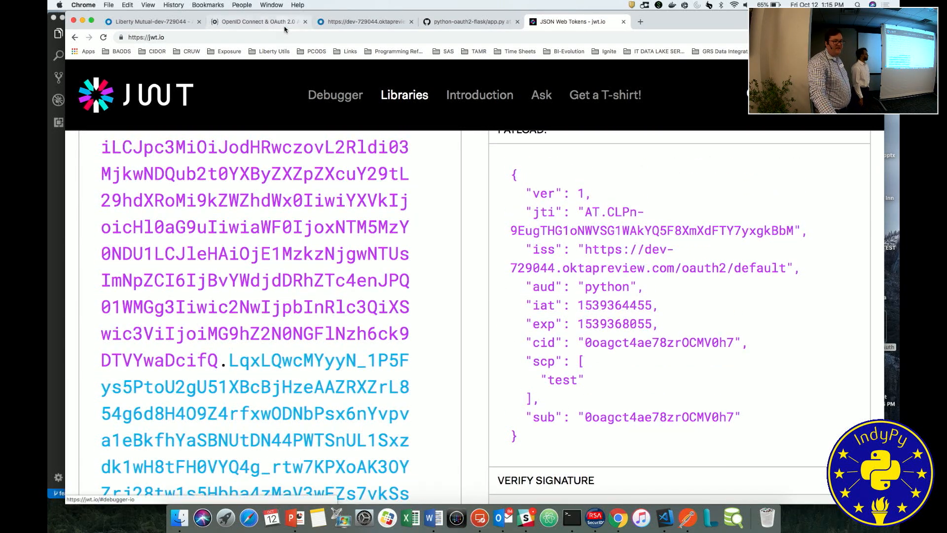
click(150, 21)
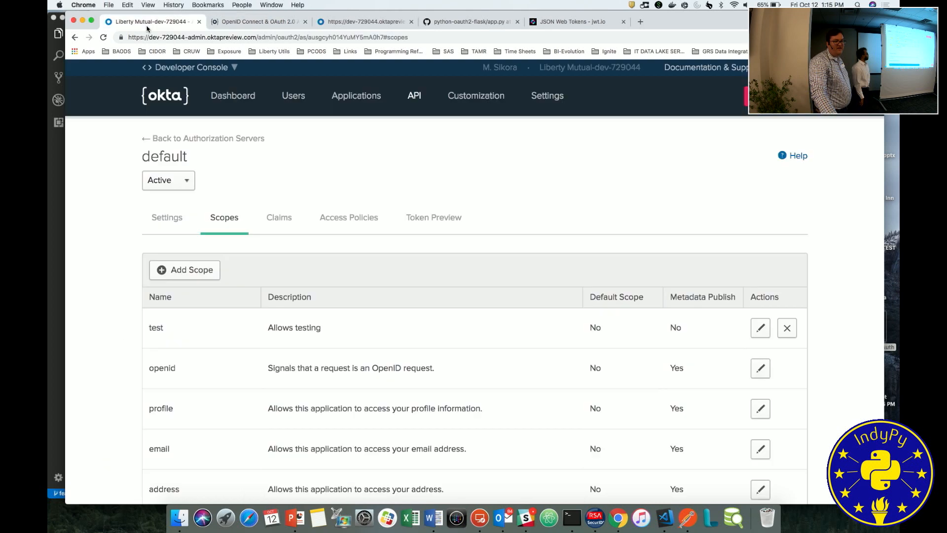
mouse_move(336, 268)
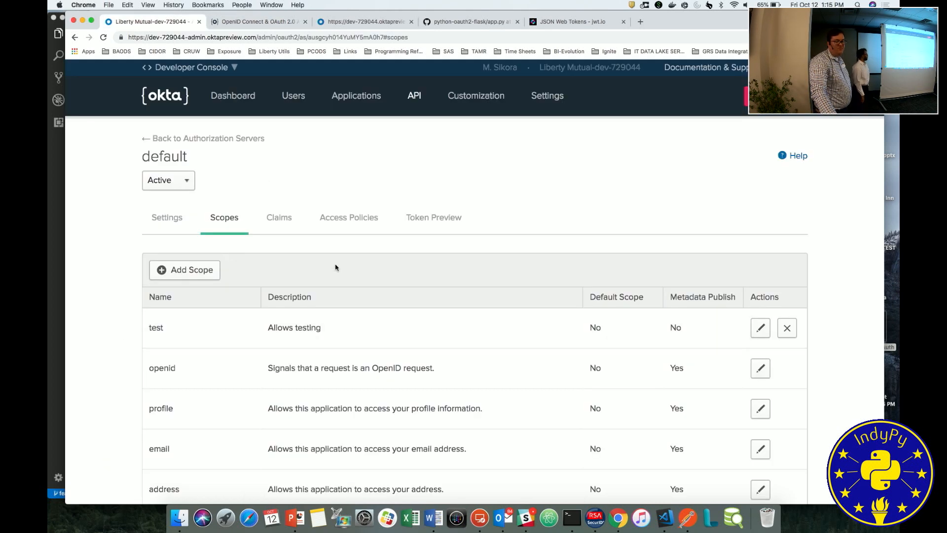
click(572, 21)
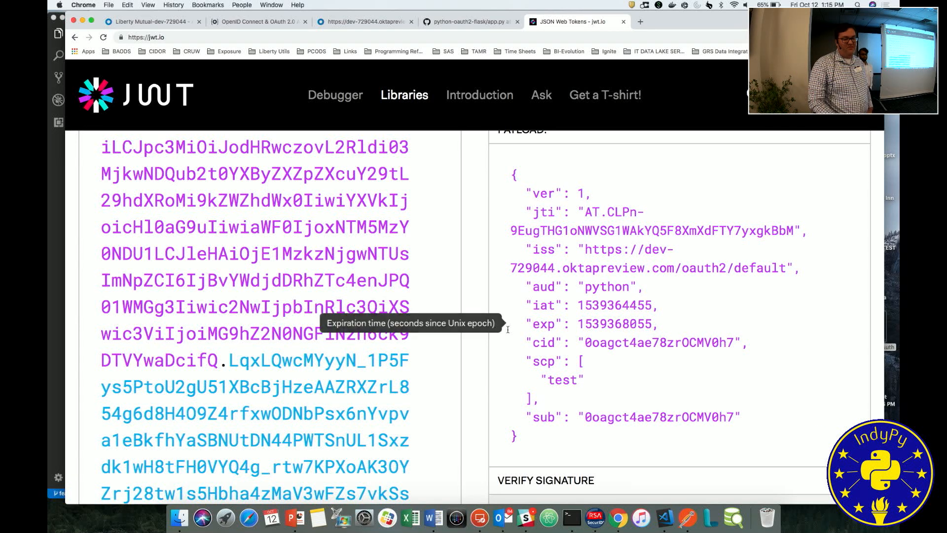
mouse_move(687, 517)
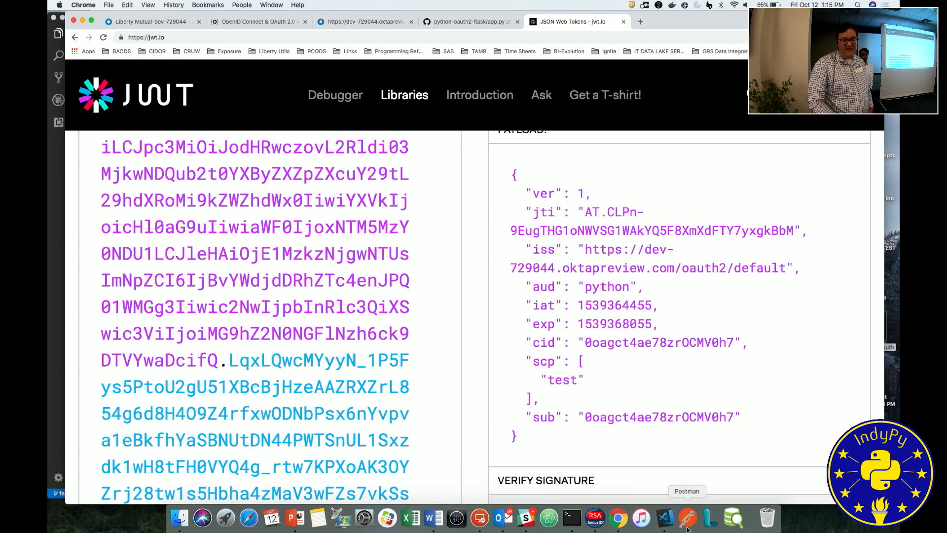
Step: Attach the Okta token as an Authorization Bearer header and send hello, getting 200 OK with message hello
click(687, 518)
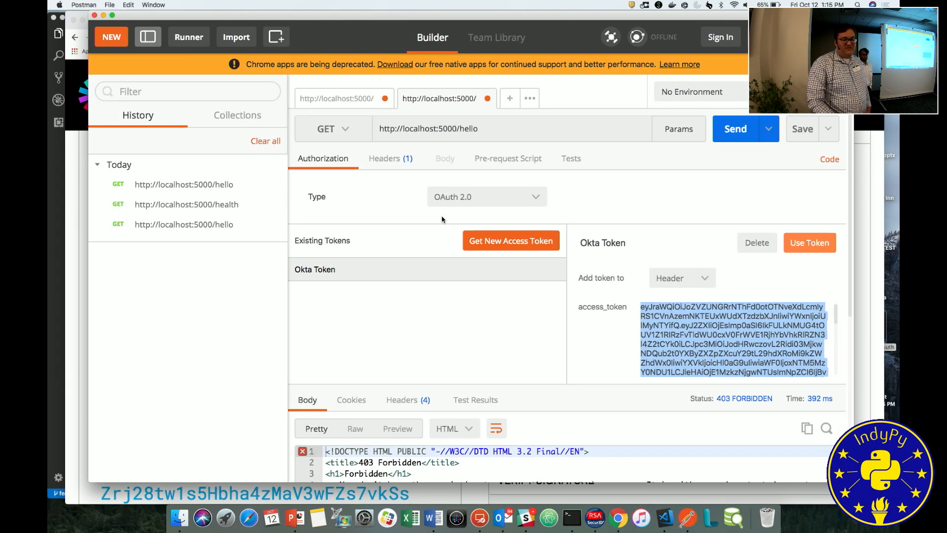
click(391, 157)
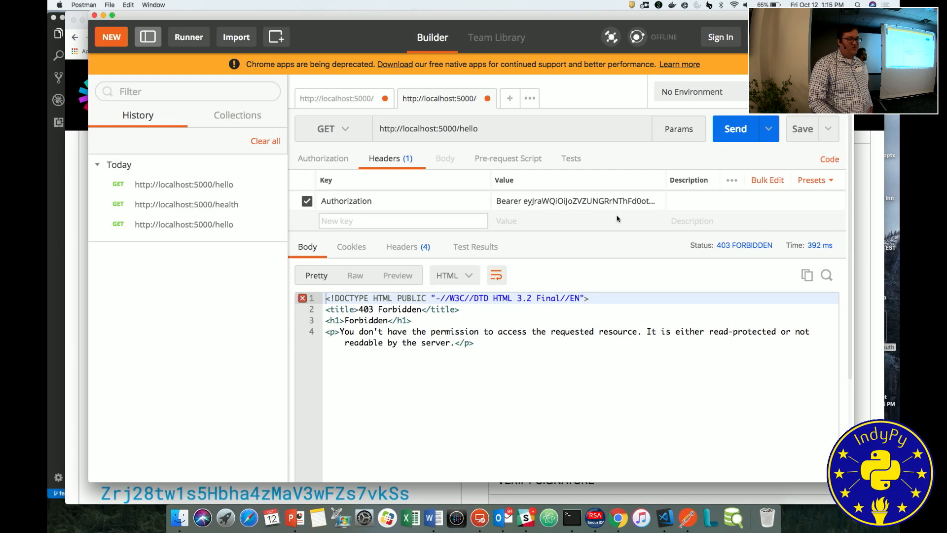
click(735, 128)
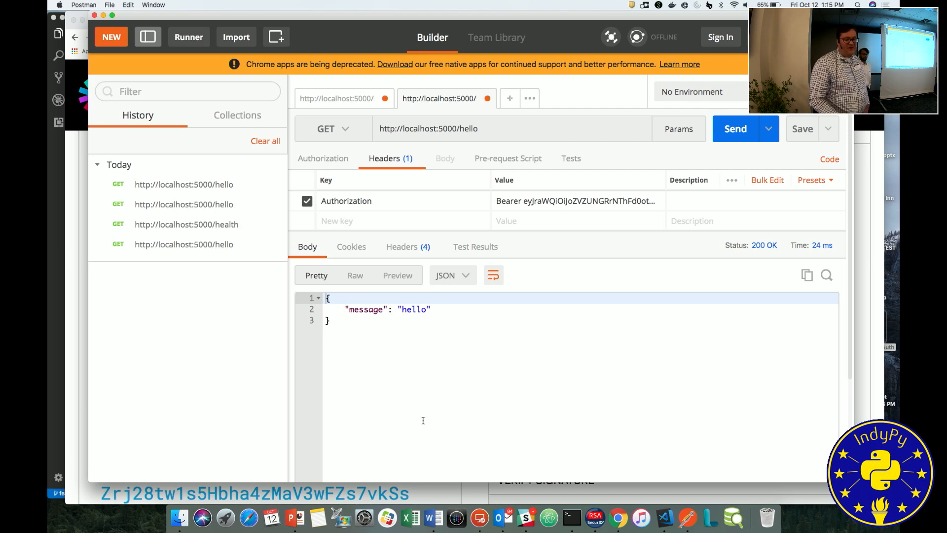
mouse_move(272, 518)
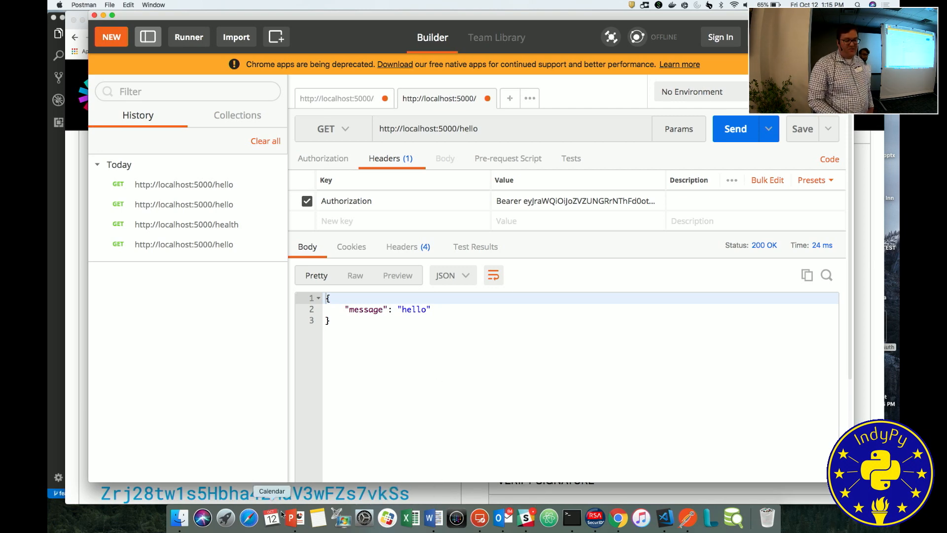
Step: Play the slideshow from slide 7's token flow sequence diagram and advance to 'OAuth in Big Data'
click(294, 517)
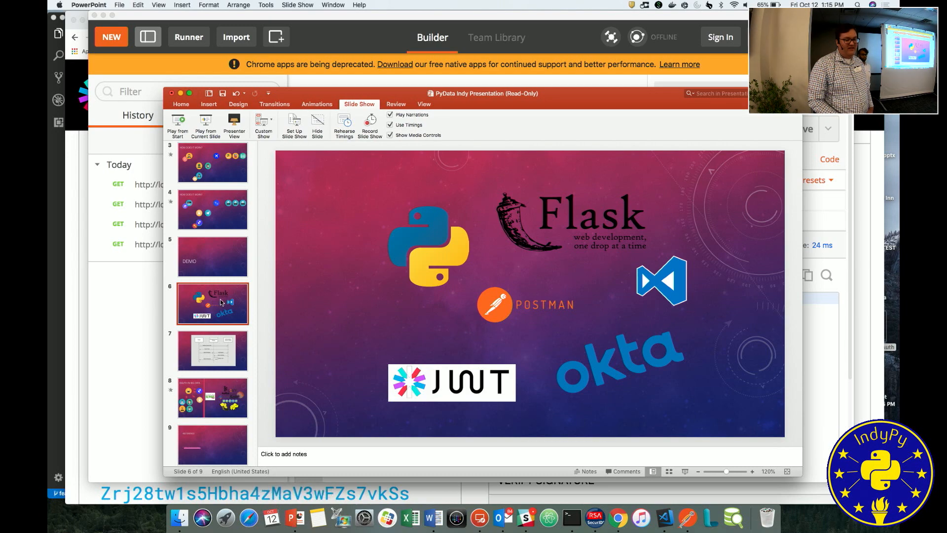
click(212, 350)
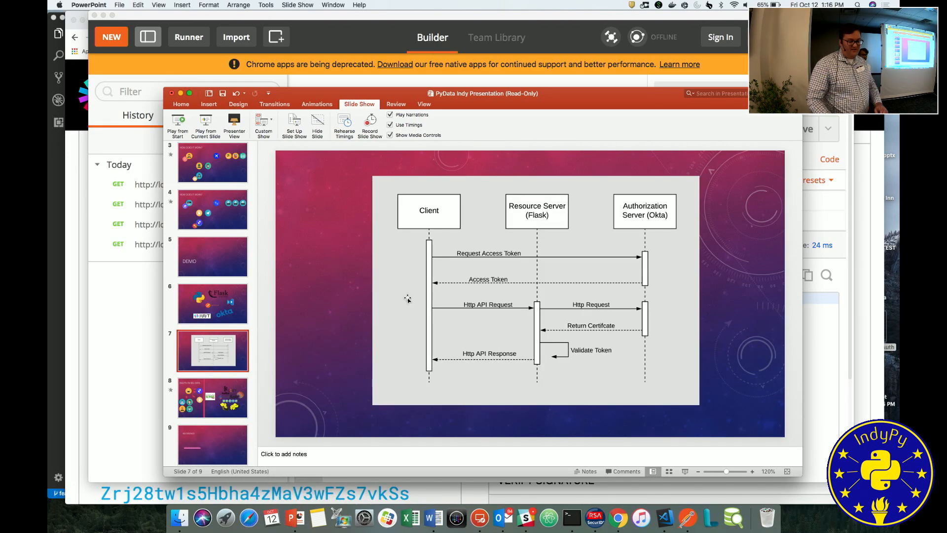
click(177, 125)
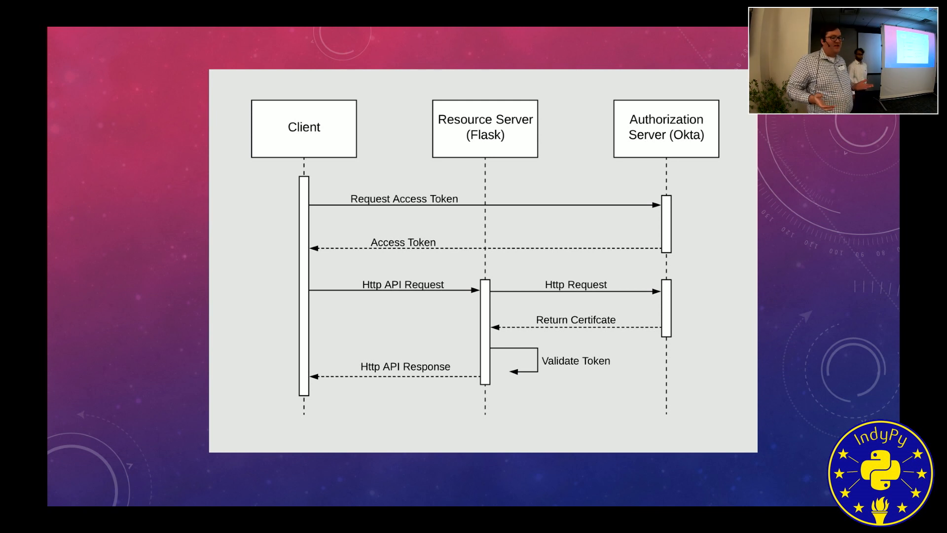
key(Right)
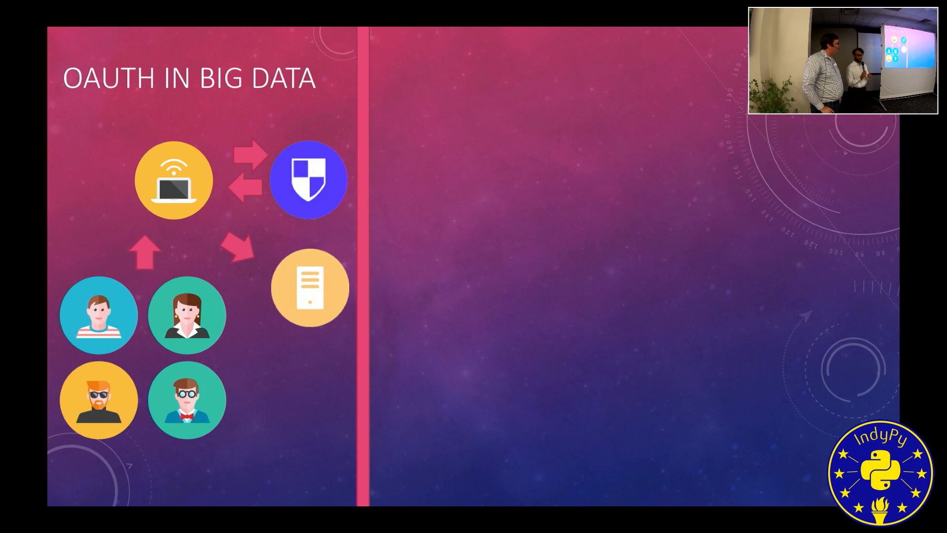